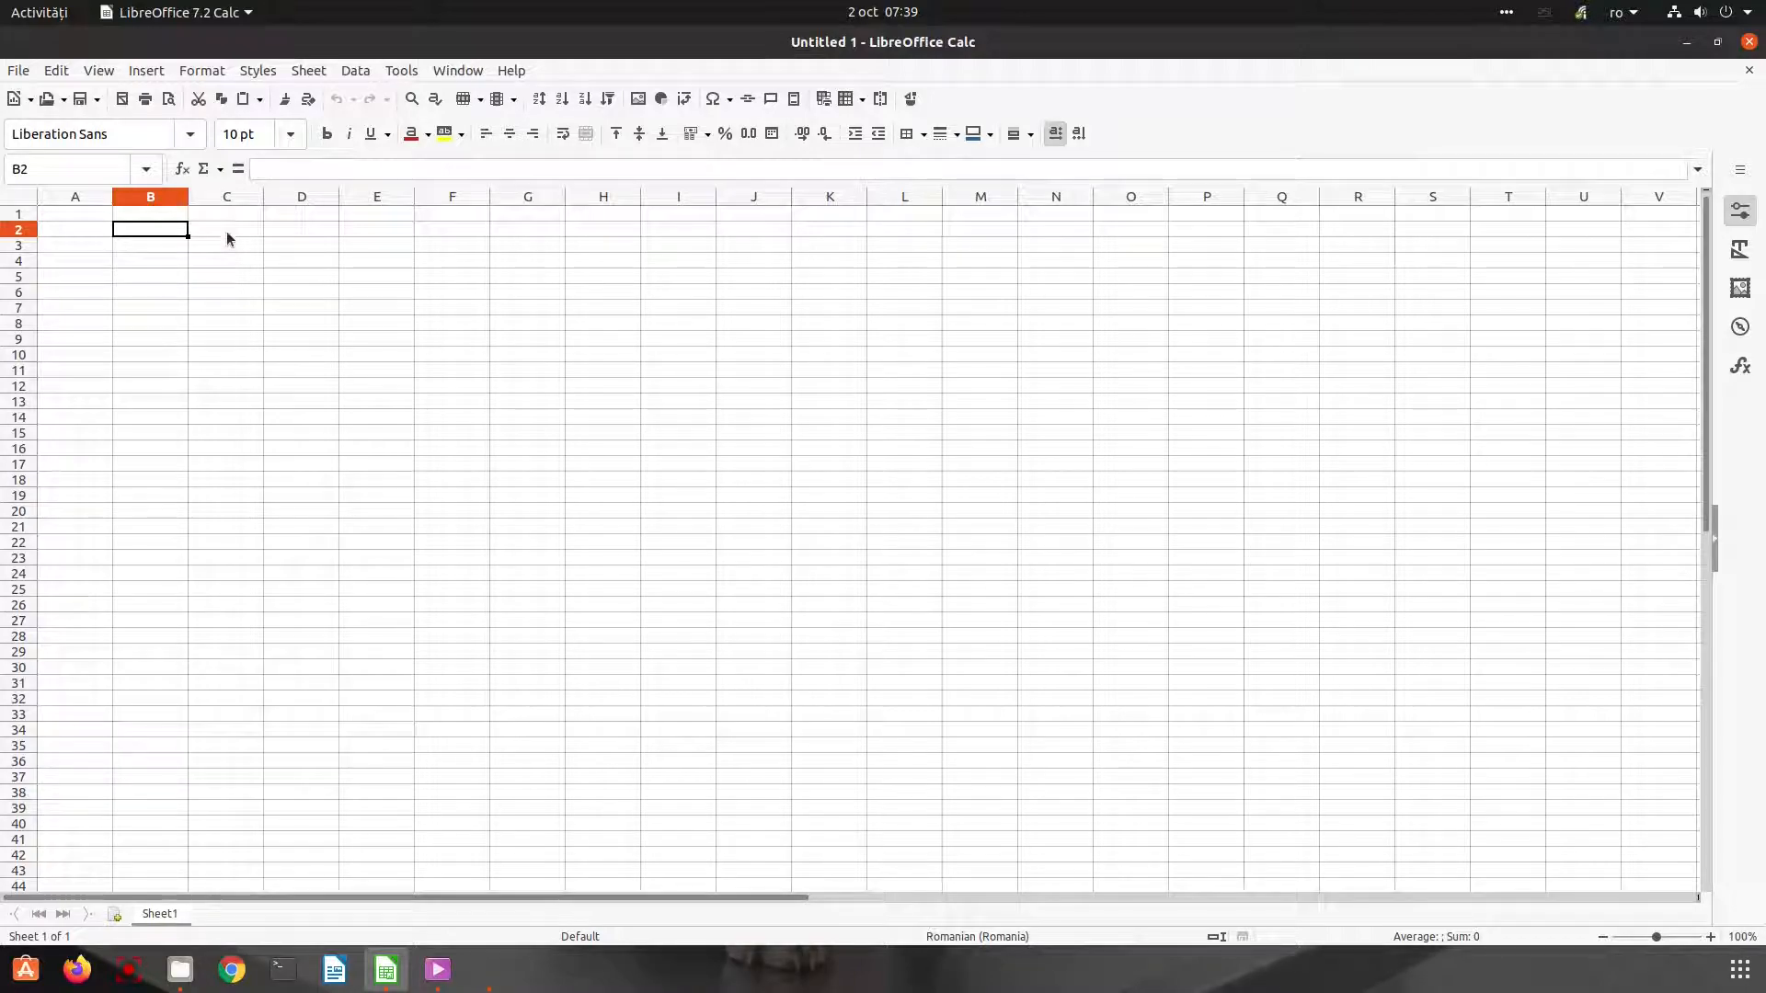
# Give cell C2 a dark grey background from the toolbar colour swatches
pyautogui.click(225, 228)
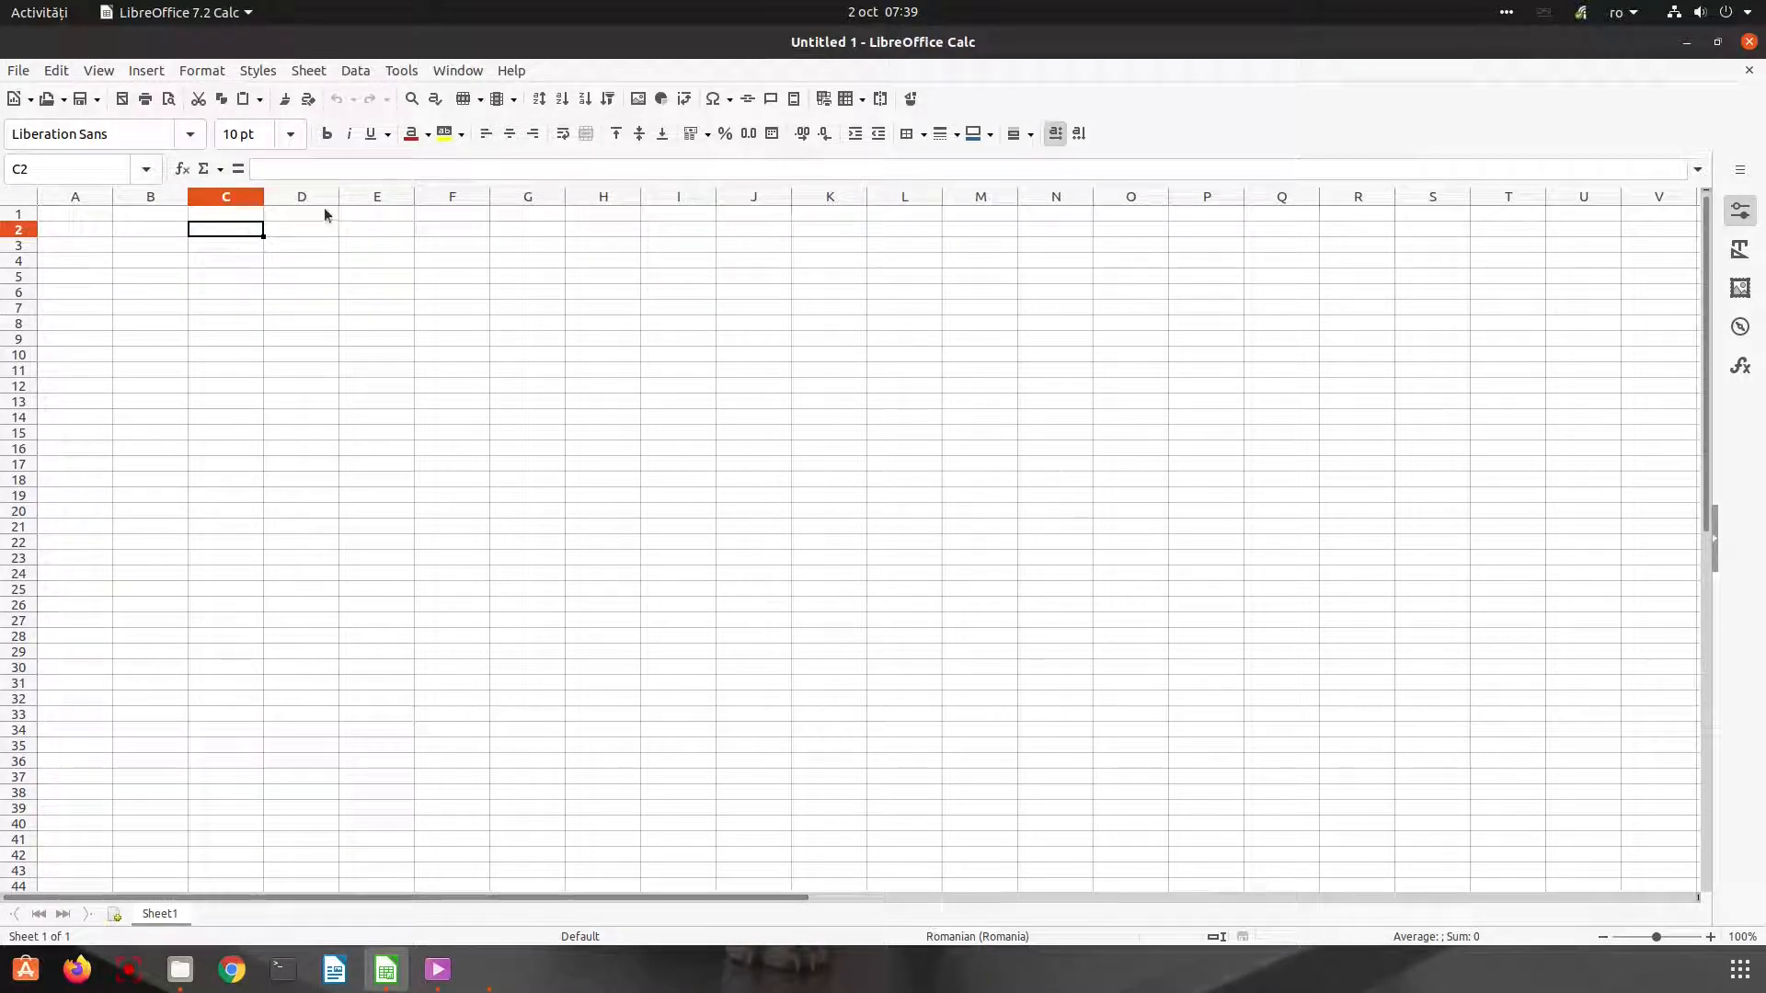
pyautogui.moveTo(458, 153)
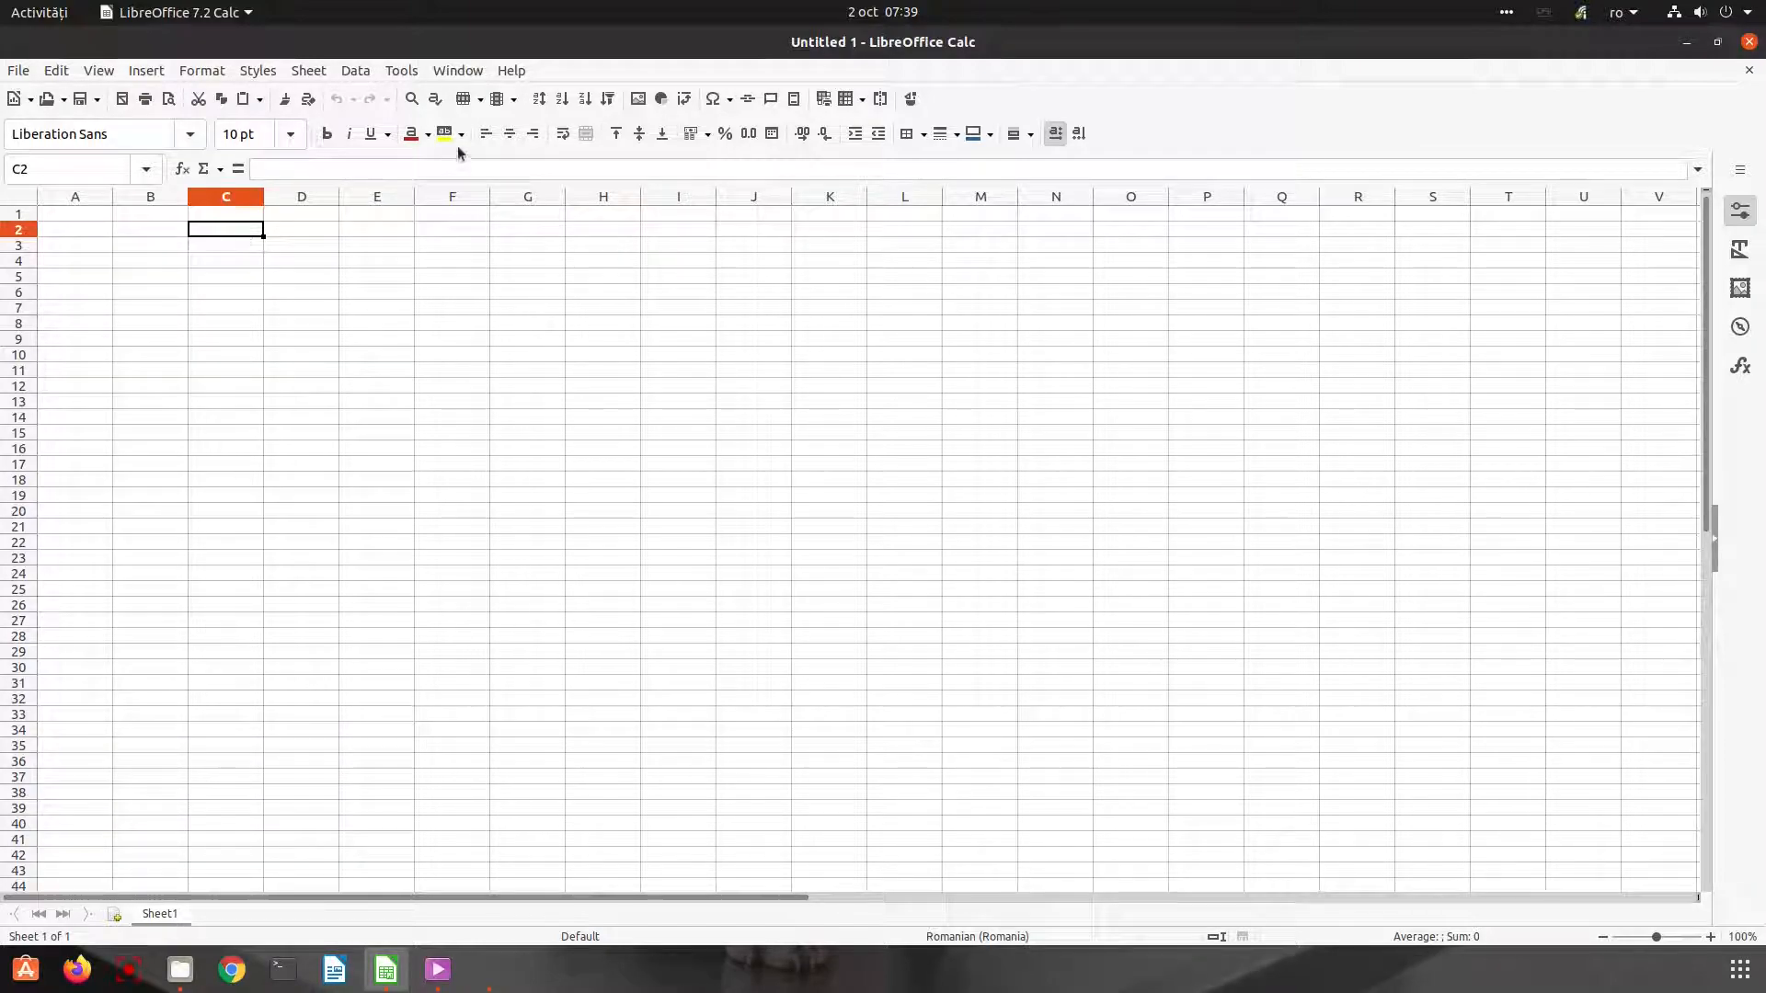
pyautogui.click(460, 133)
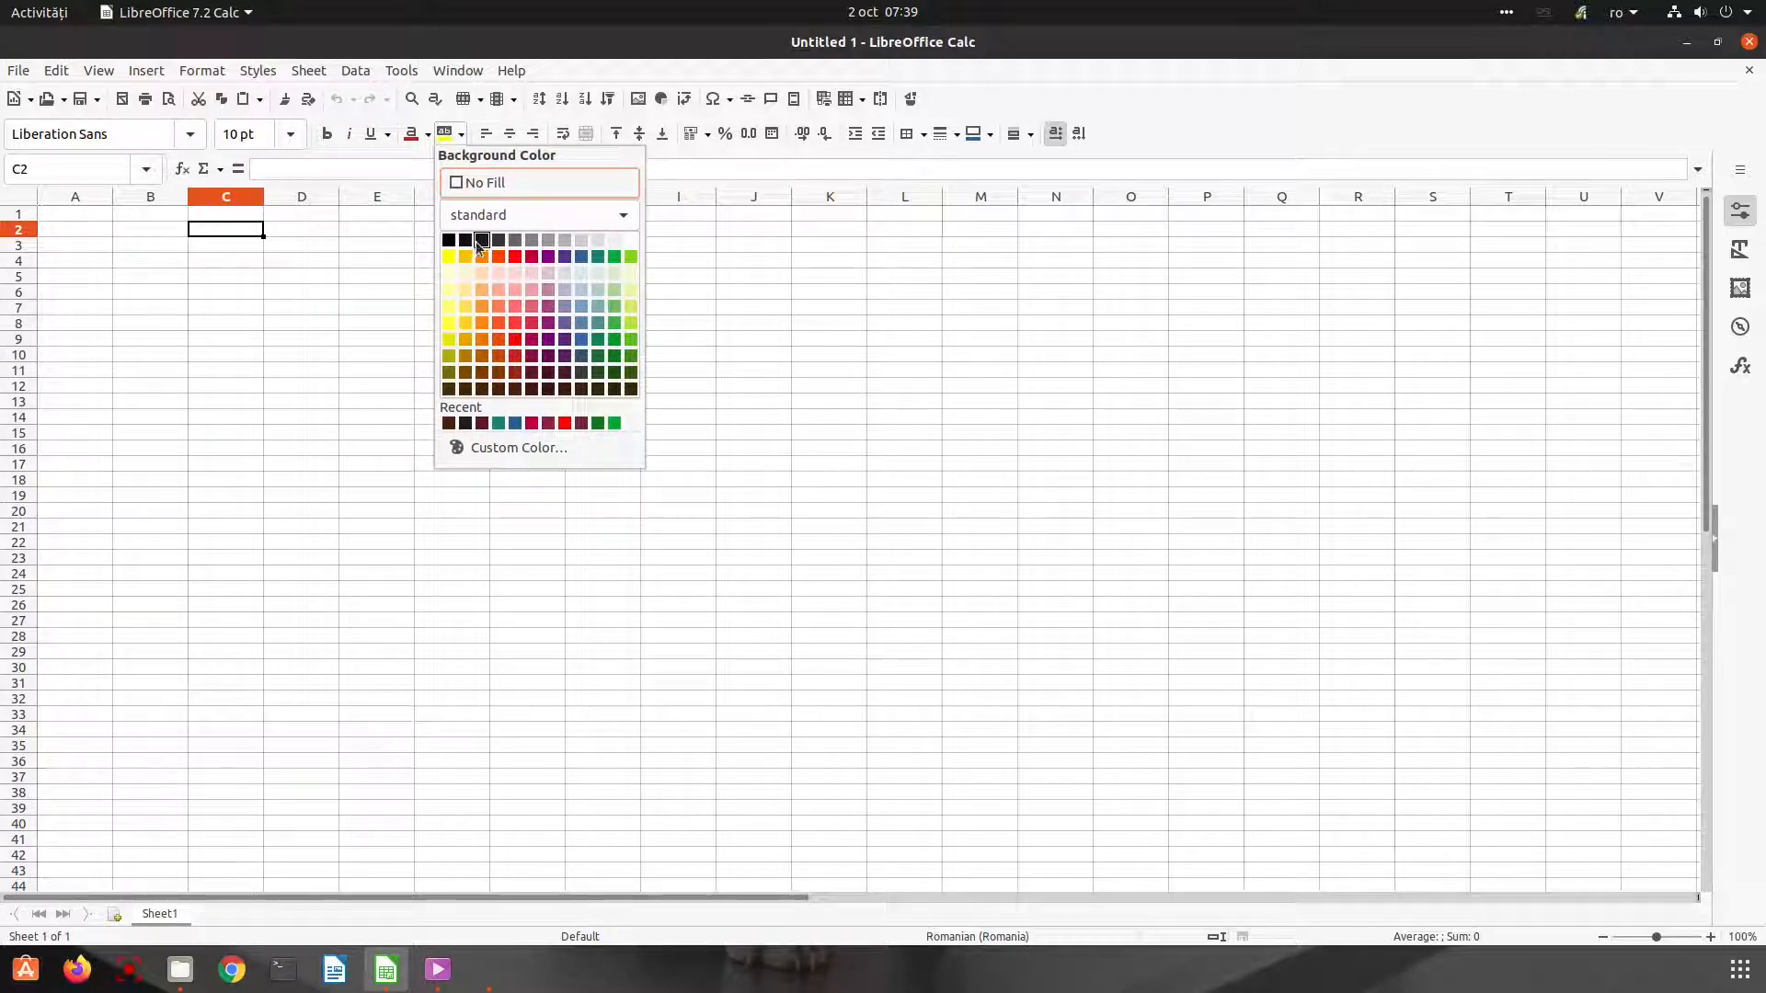
pyautogui.click(447, 239)
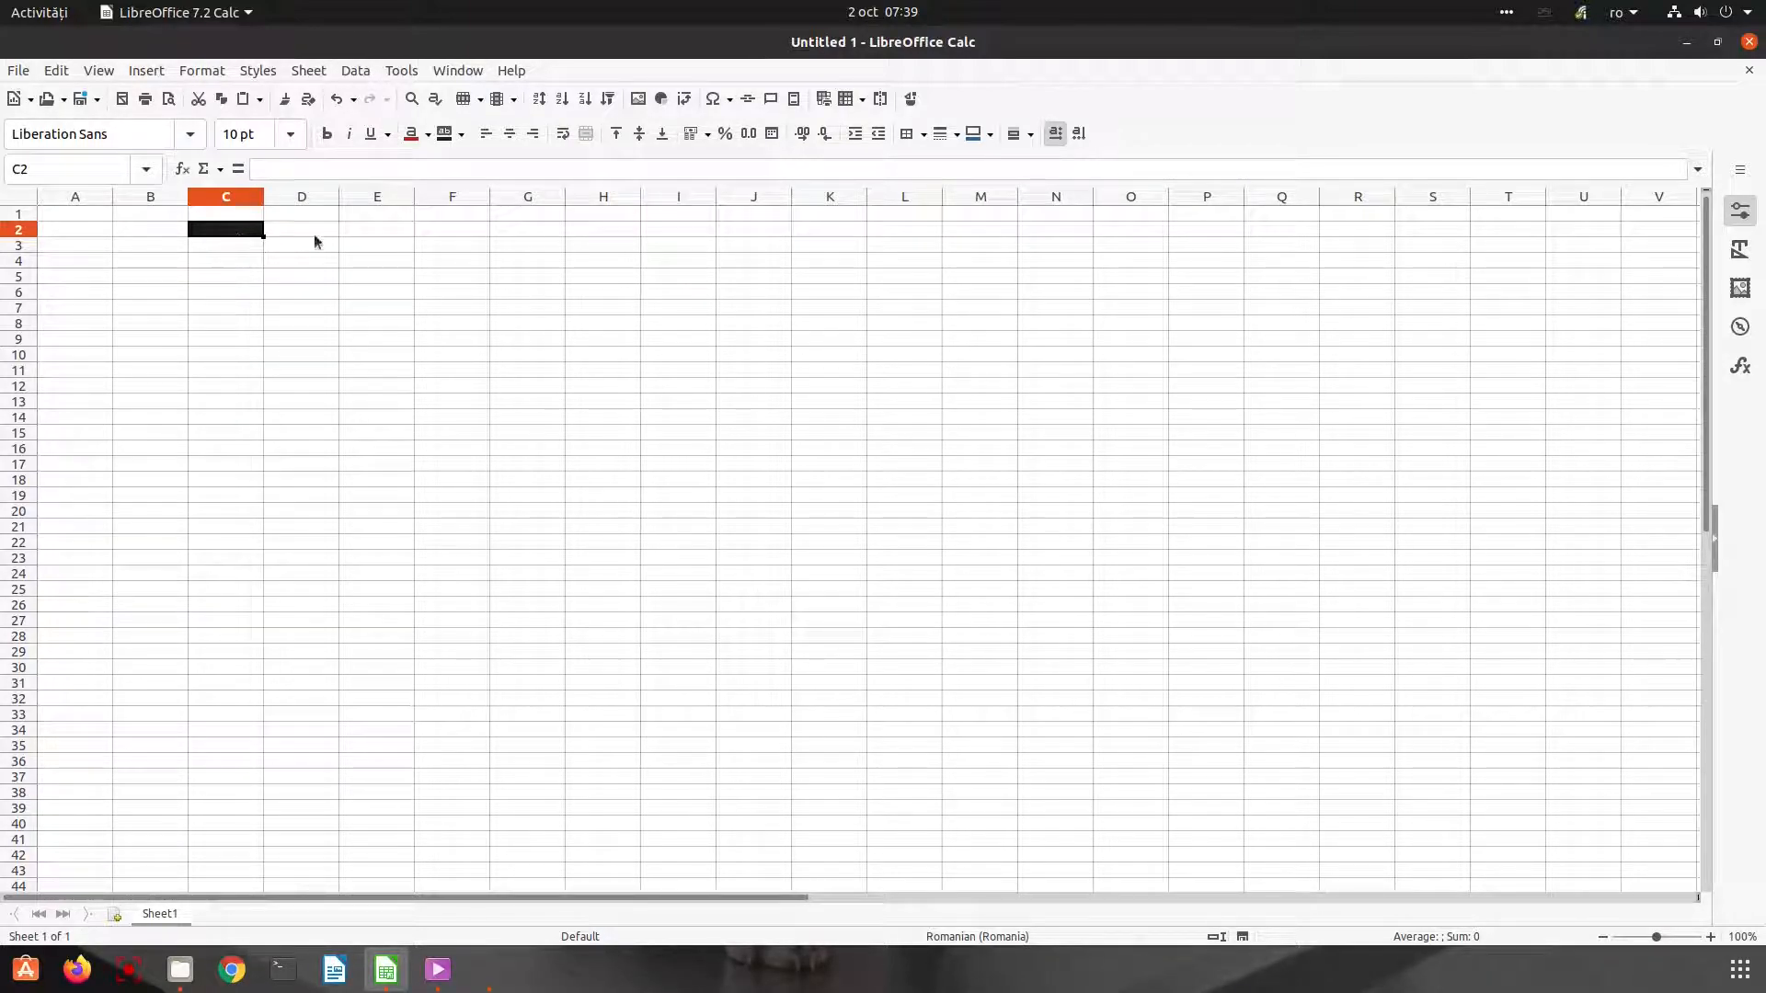
# In Format Cells for E2, choose the recently used dark grey as background
pyautogui.rightClick(377, 228)
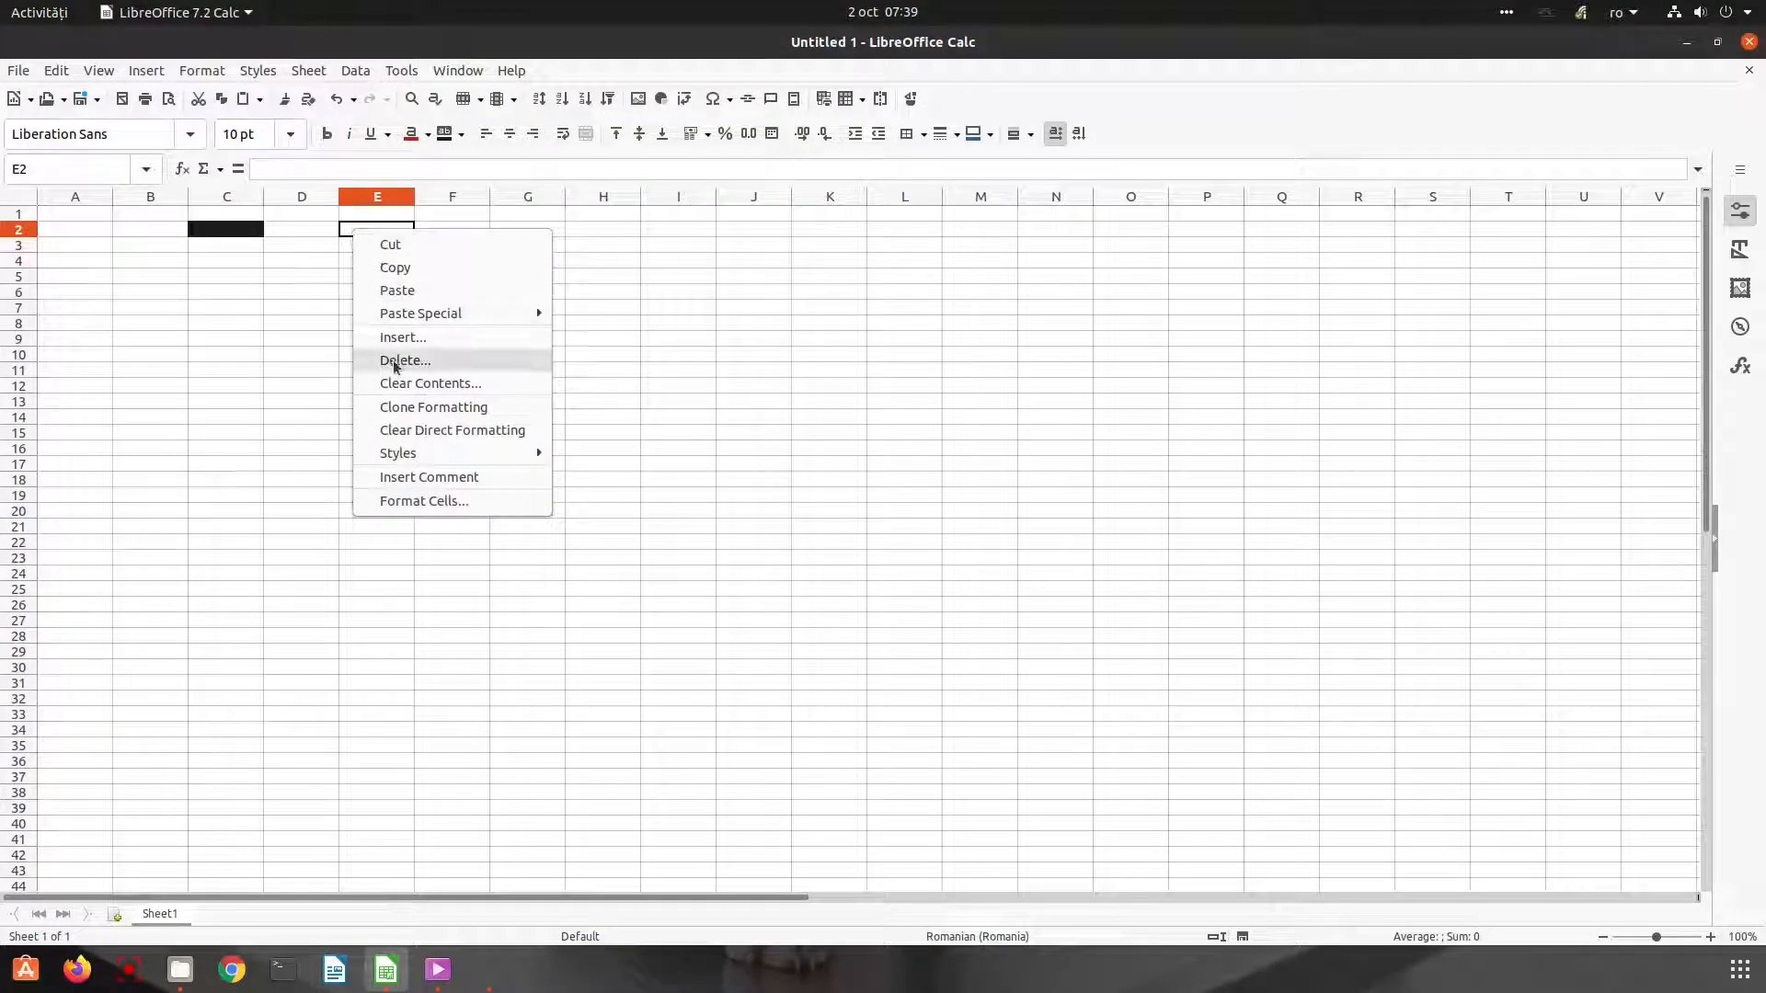
pyautogui.click(423, 501)
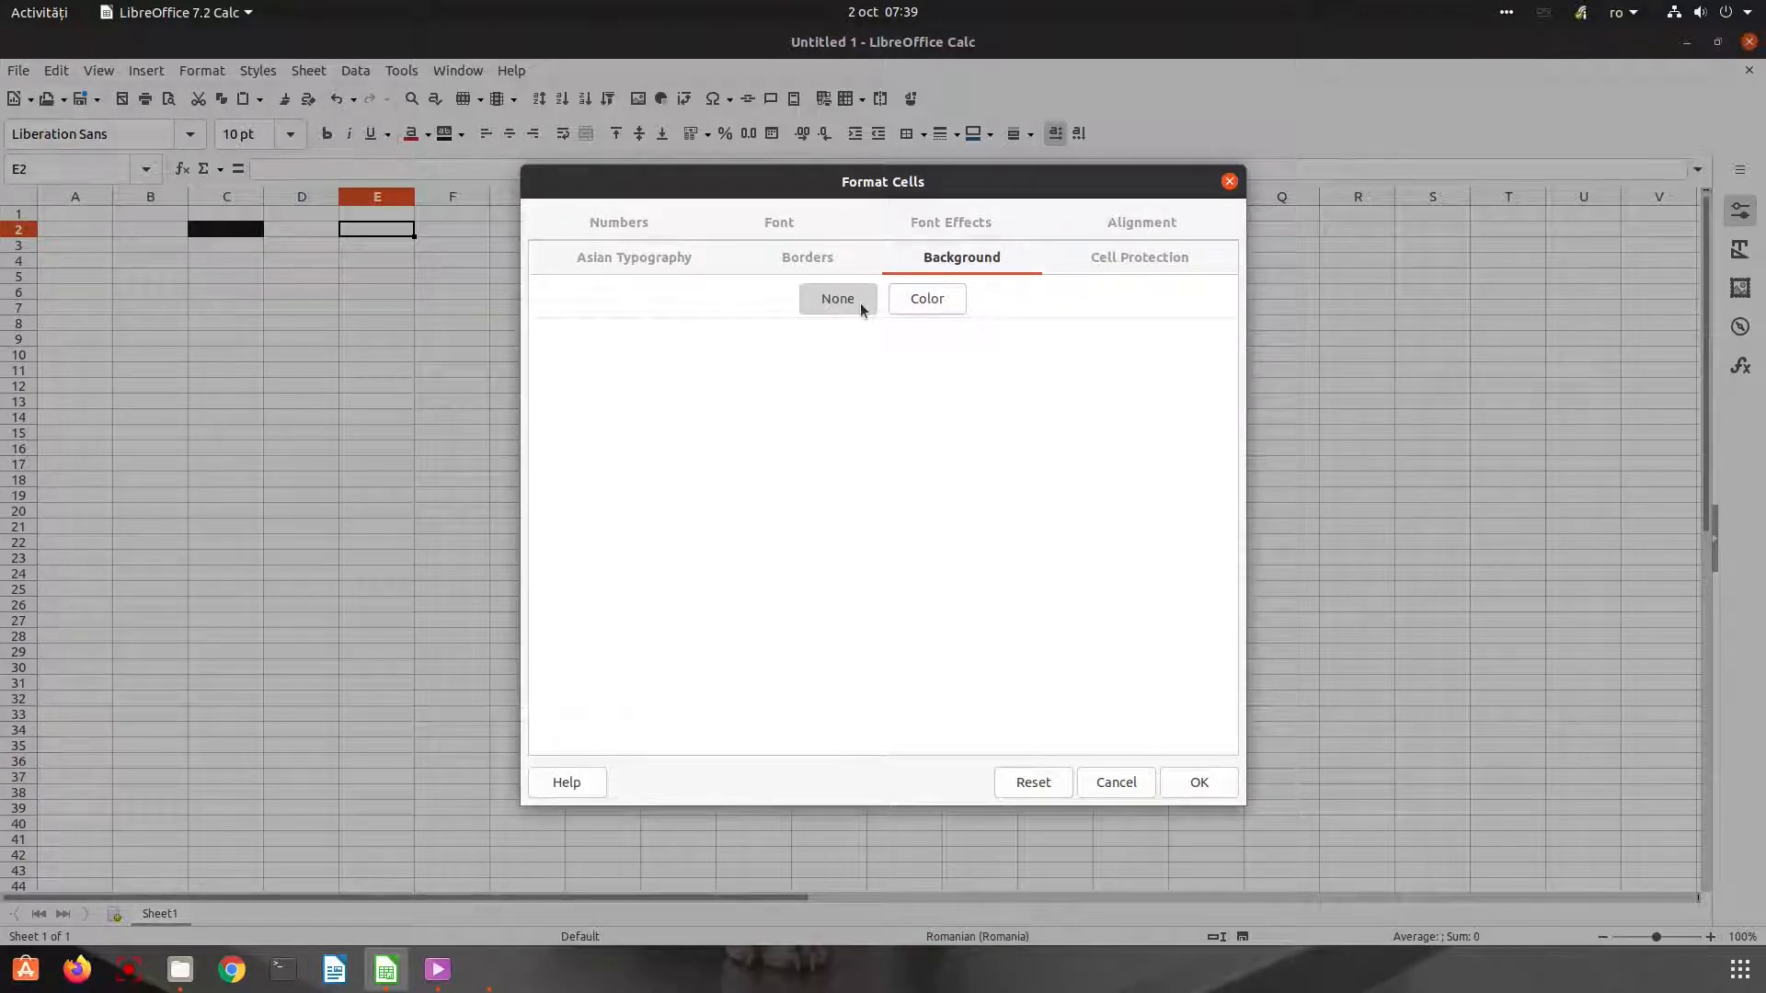
pyautogui.click(926, 298)
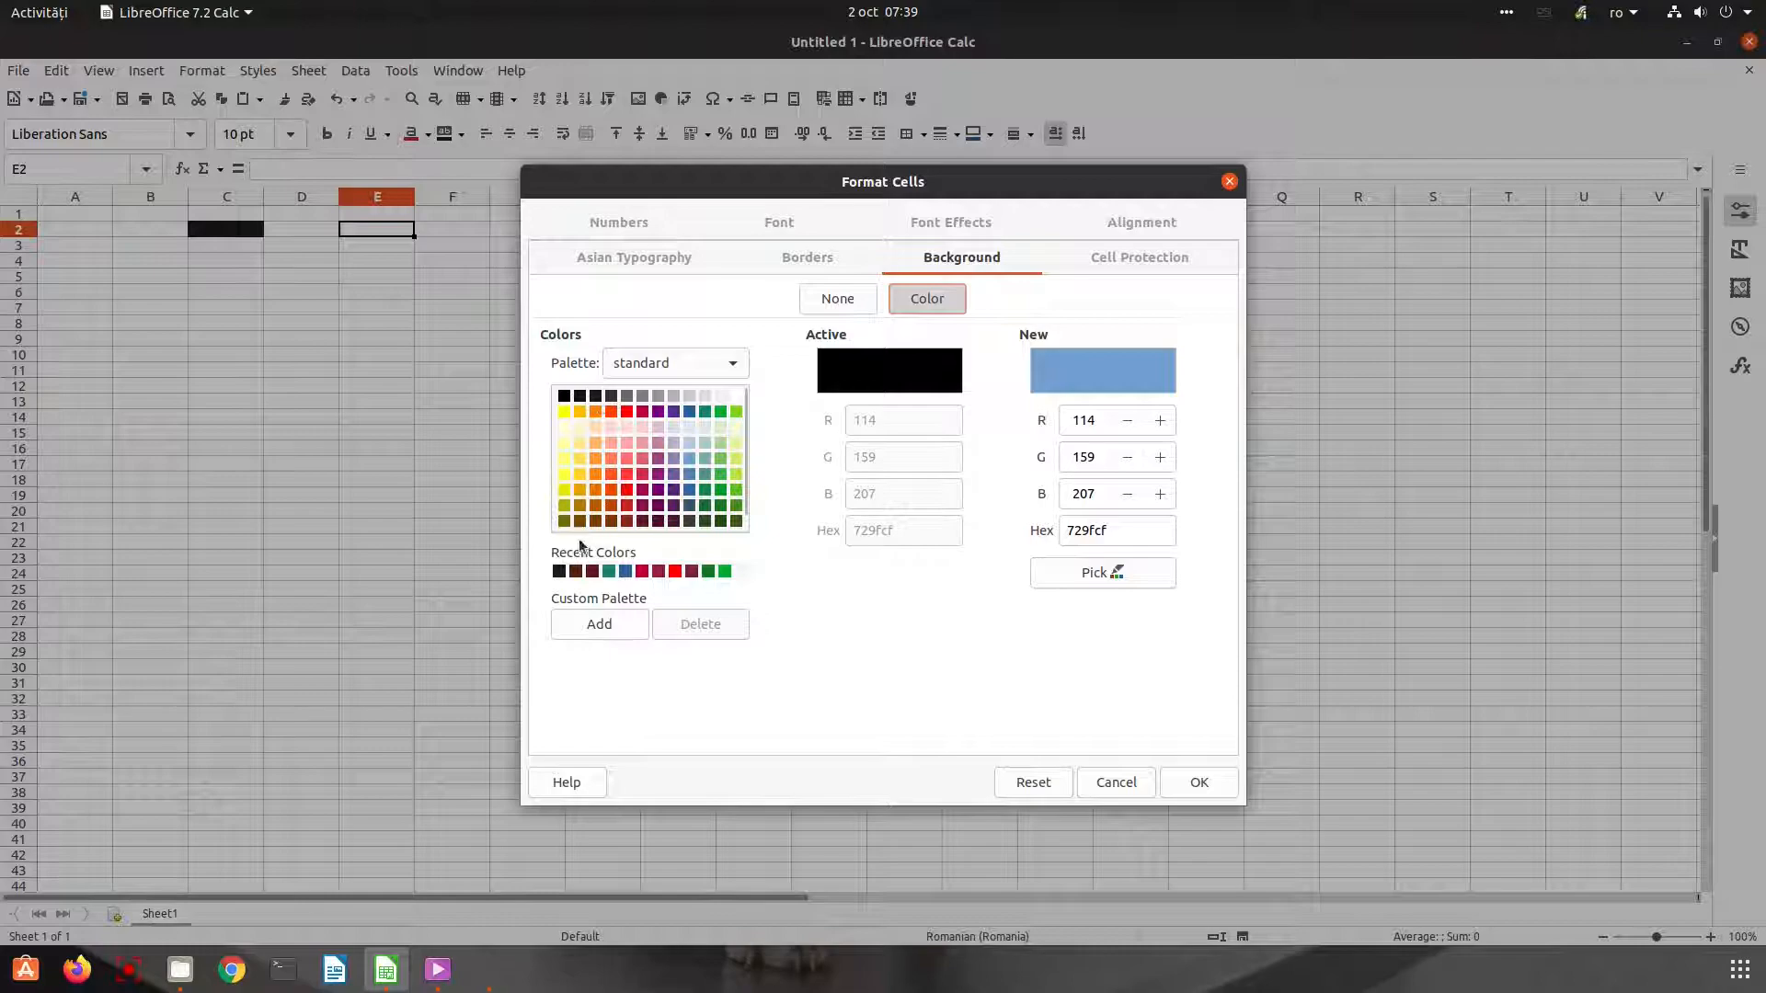
pyautogui.click(558, 570)
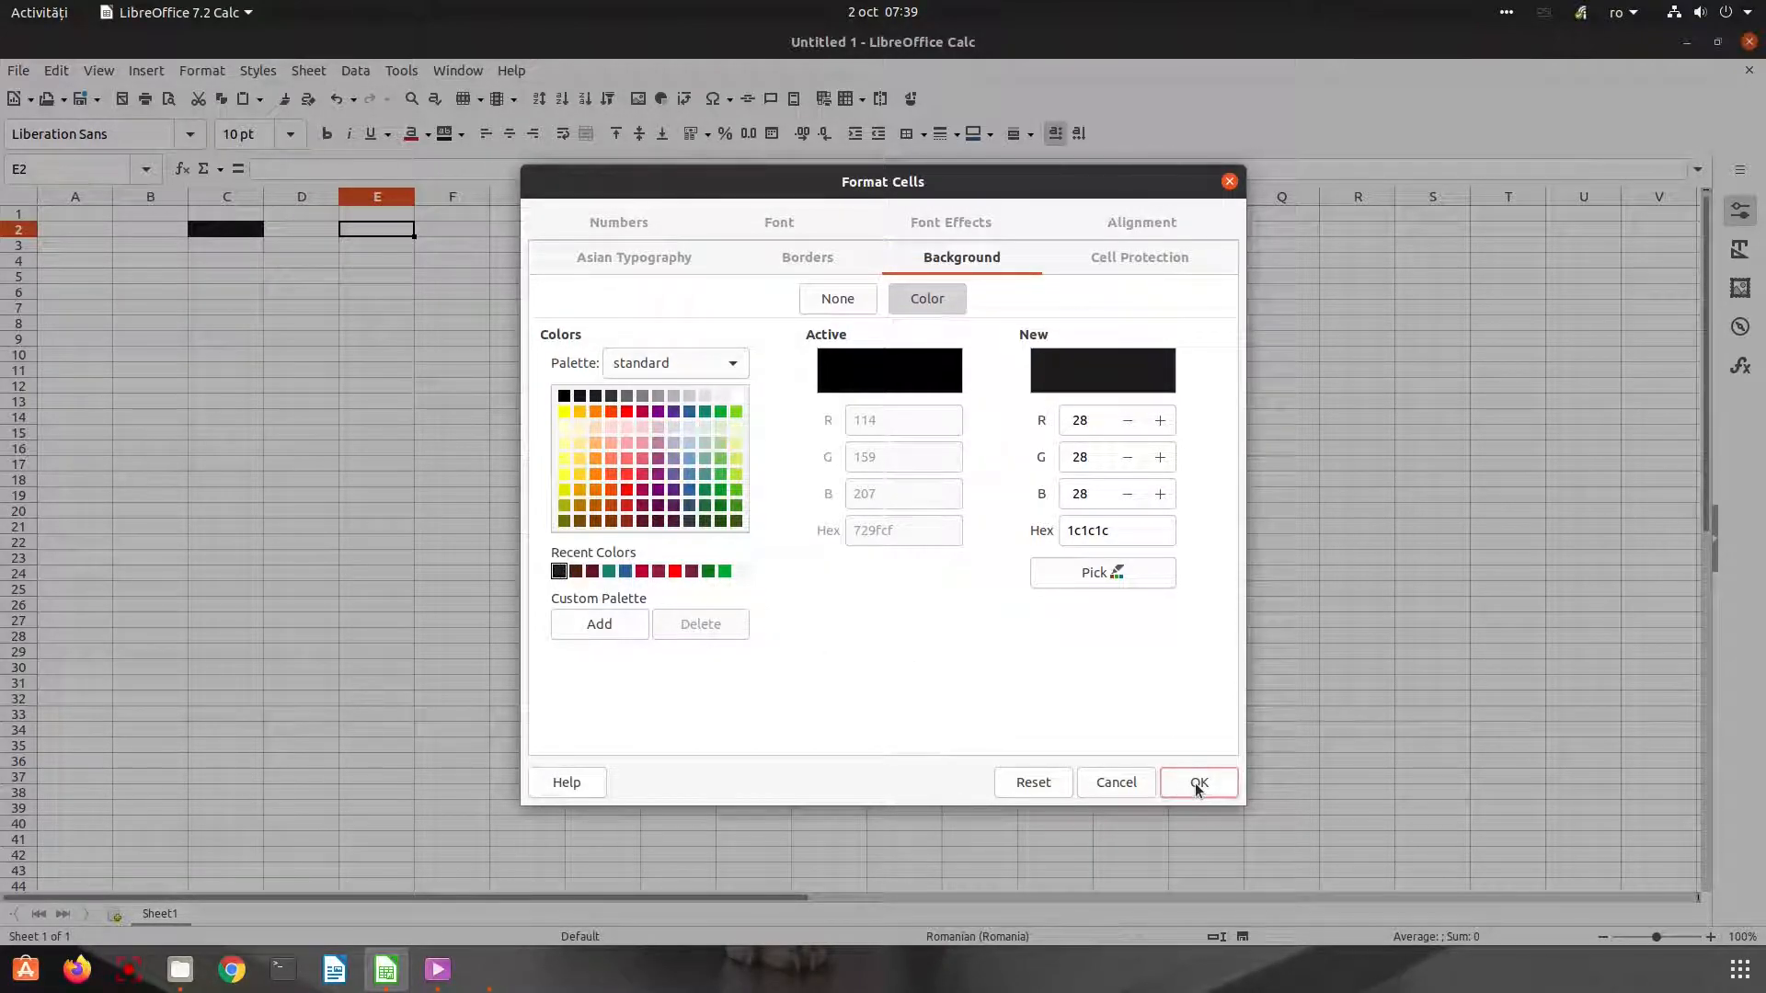
pyautogui.moveTo(618, 630)
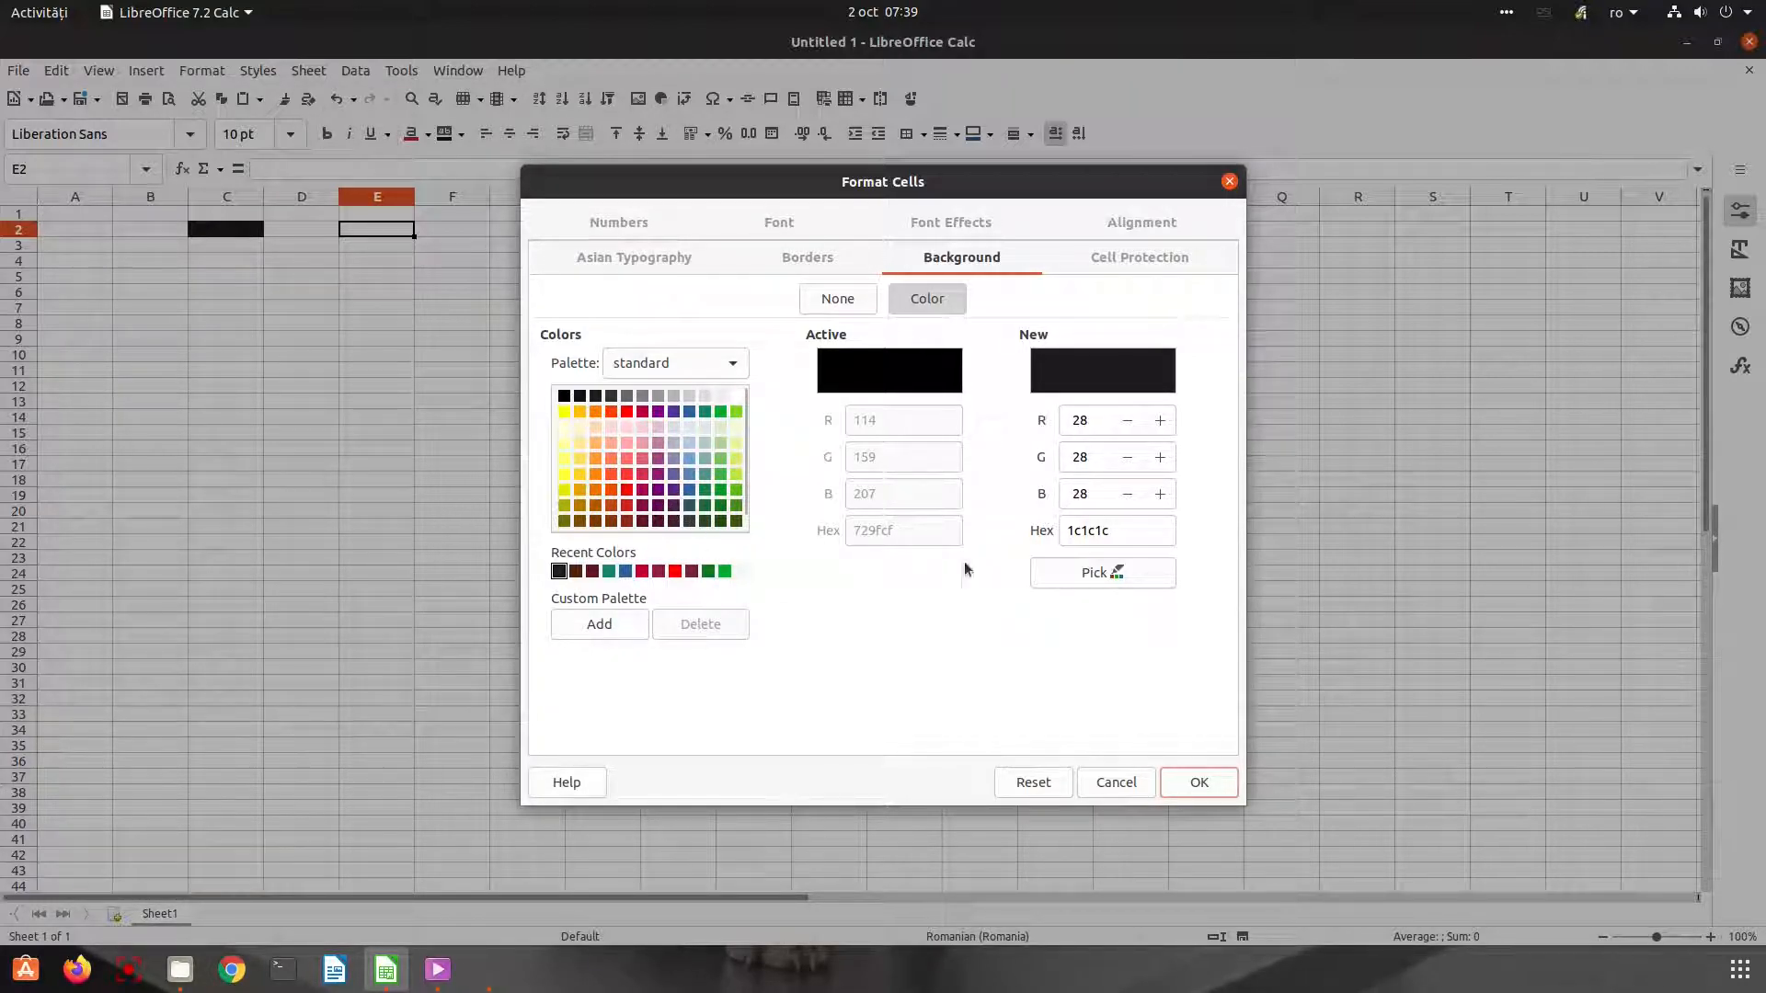
# Try a reddish shade in the colour picker, discard it, and apply the dark grey to E2
pyautogui.click(1092, 573)
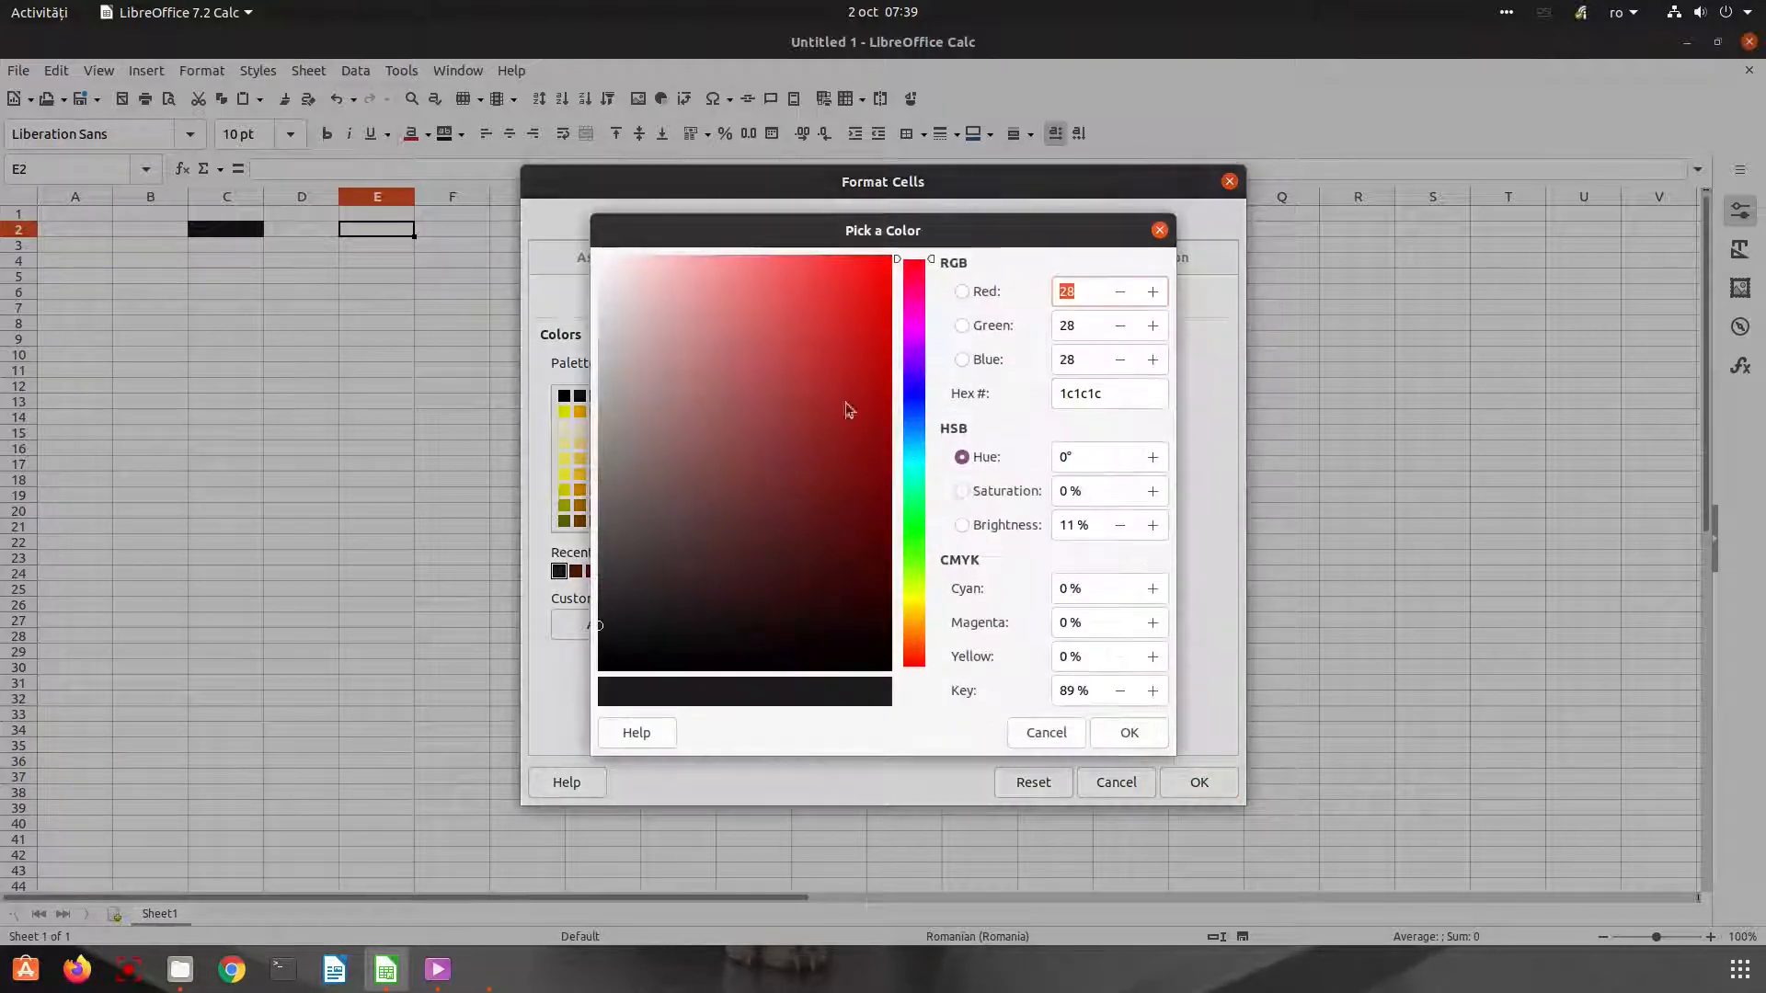
pyautogui.click(797, 552)
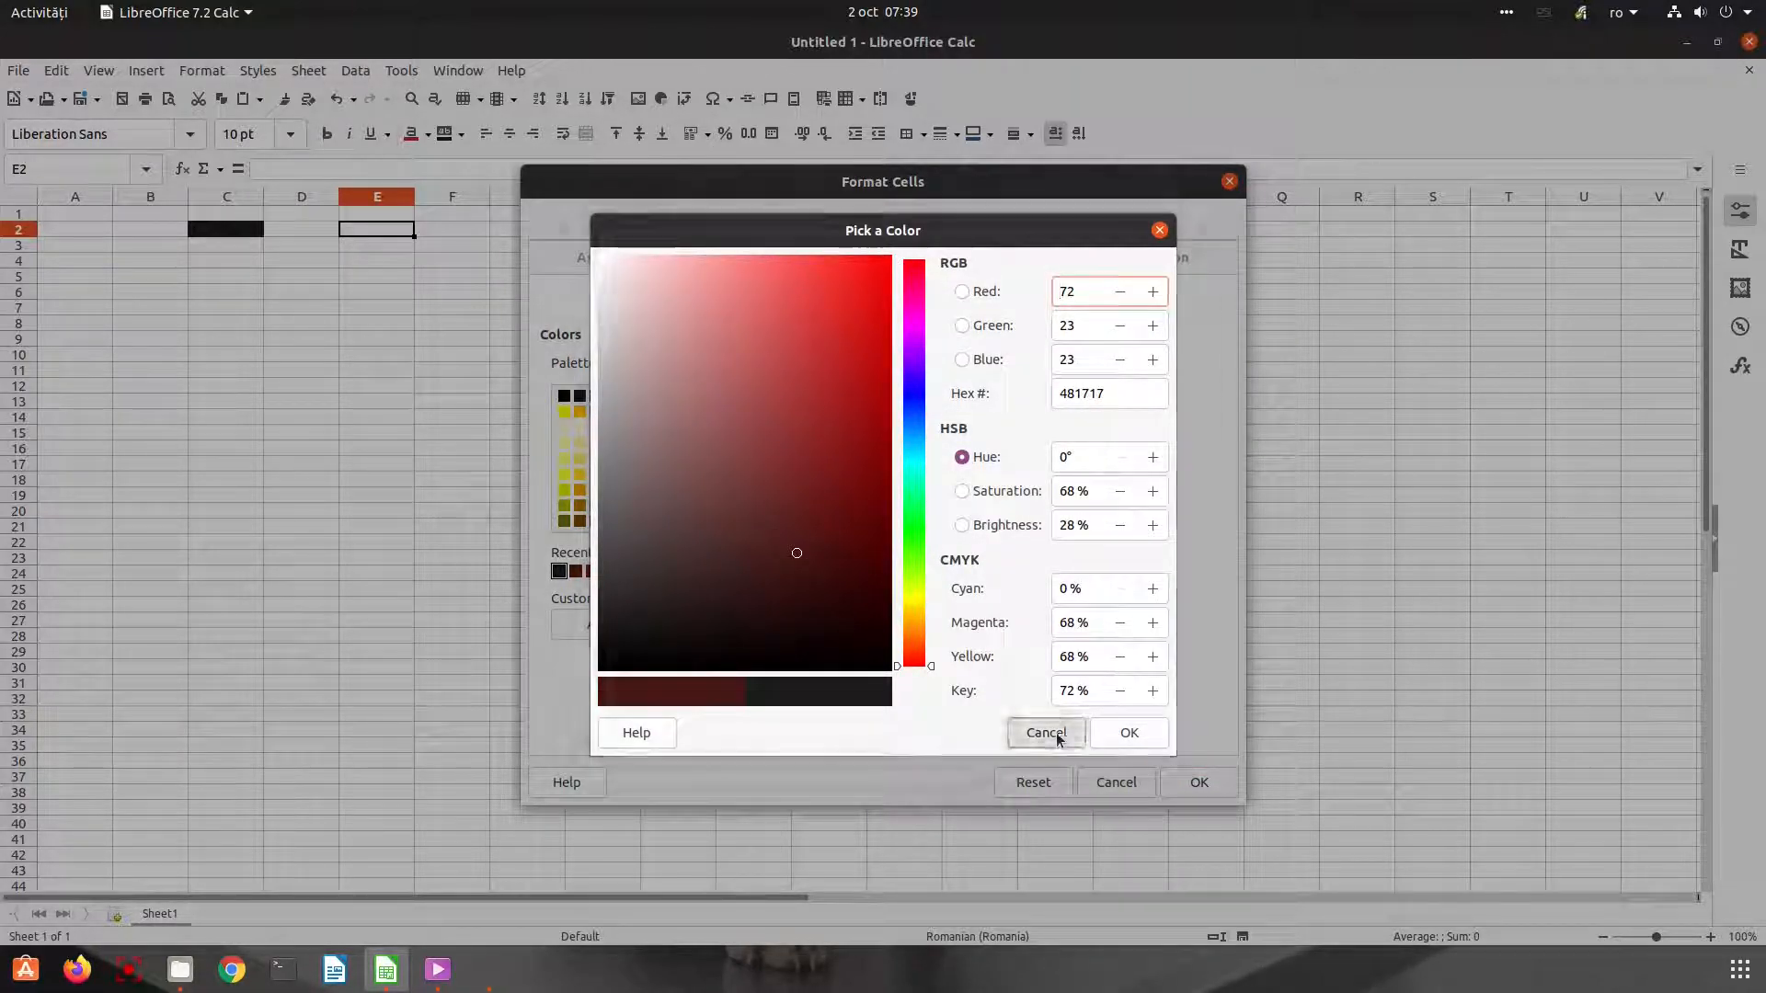
pyautogui.click(1044, 732)
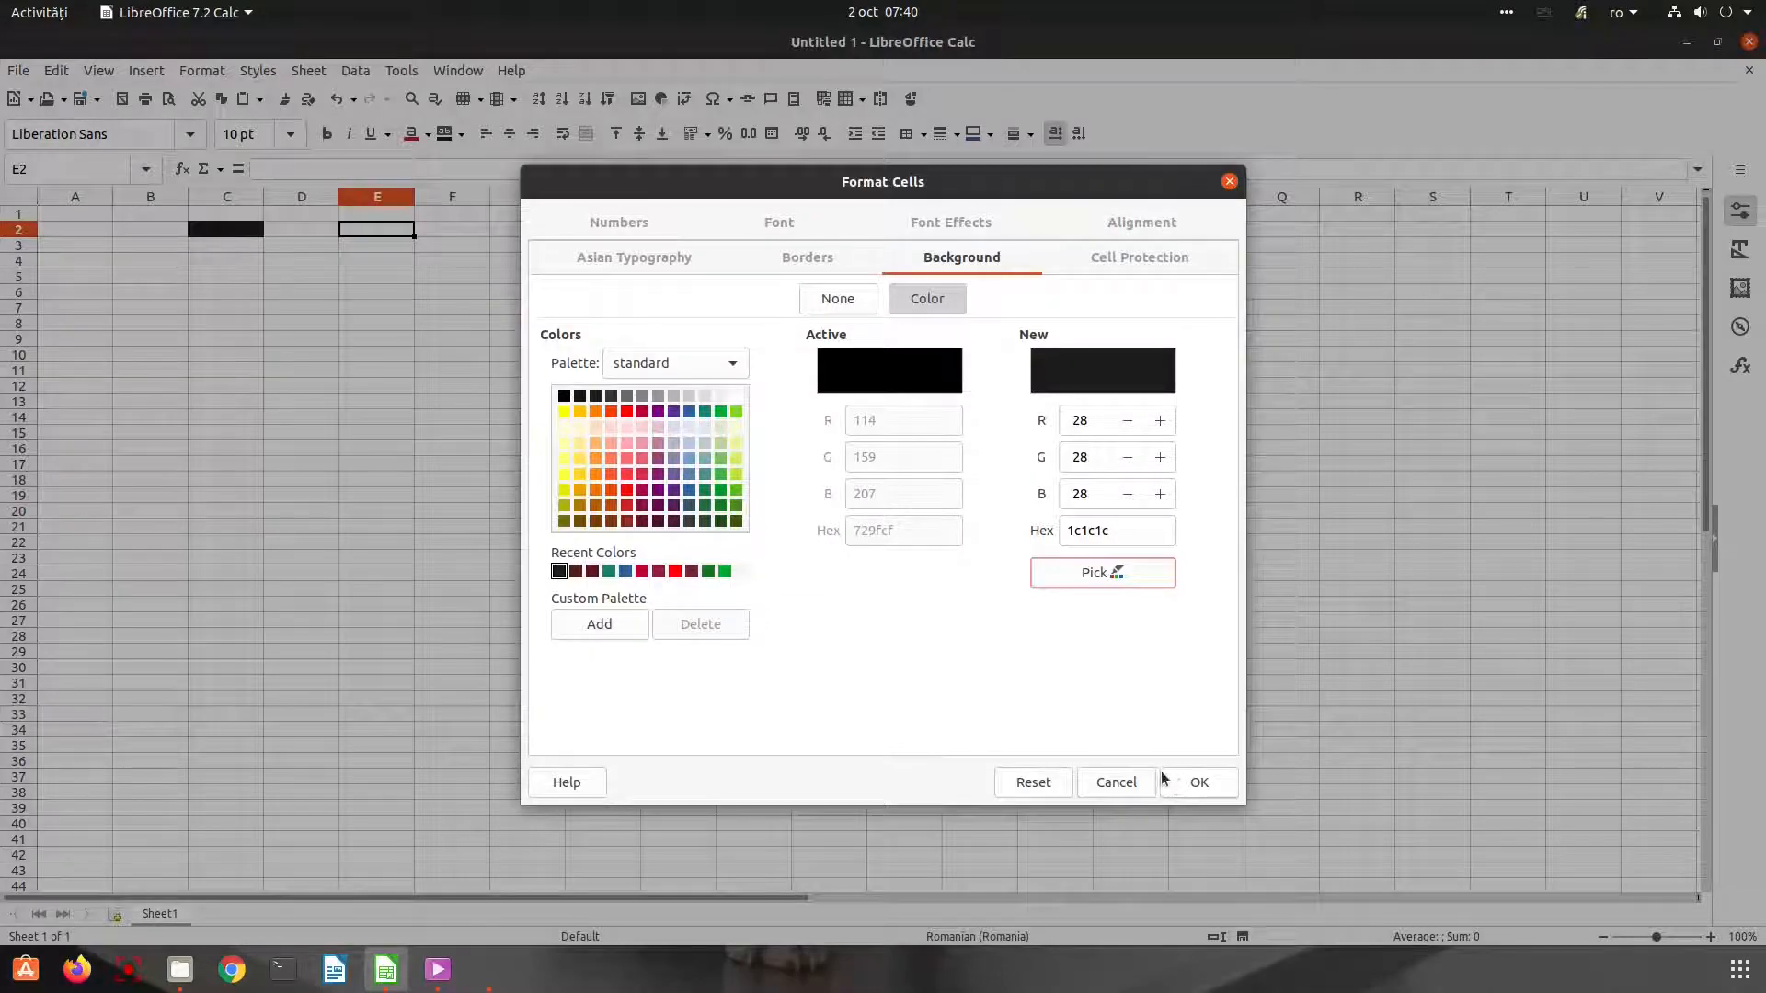
pyautogui.click(1198, 782)
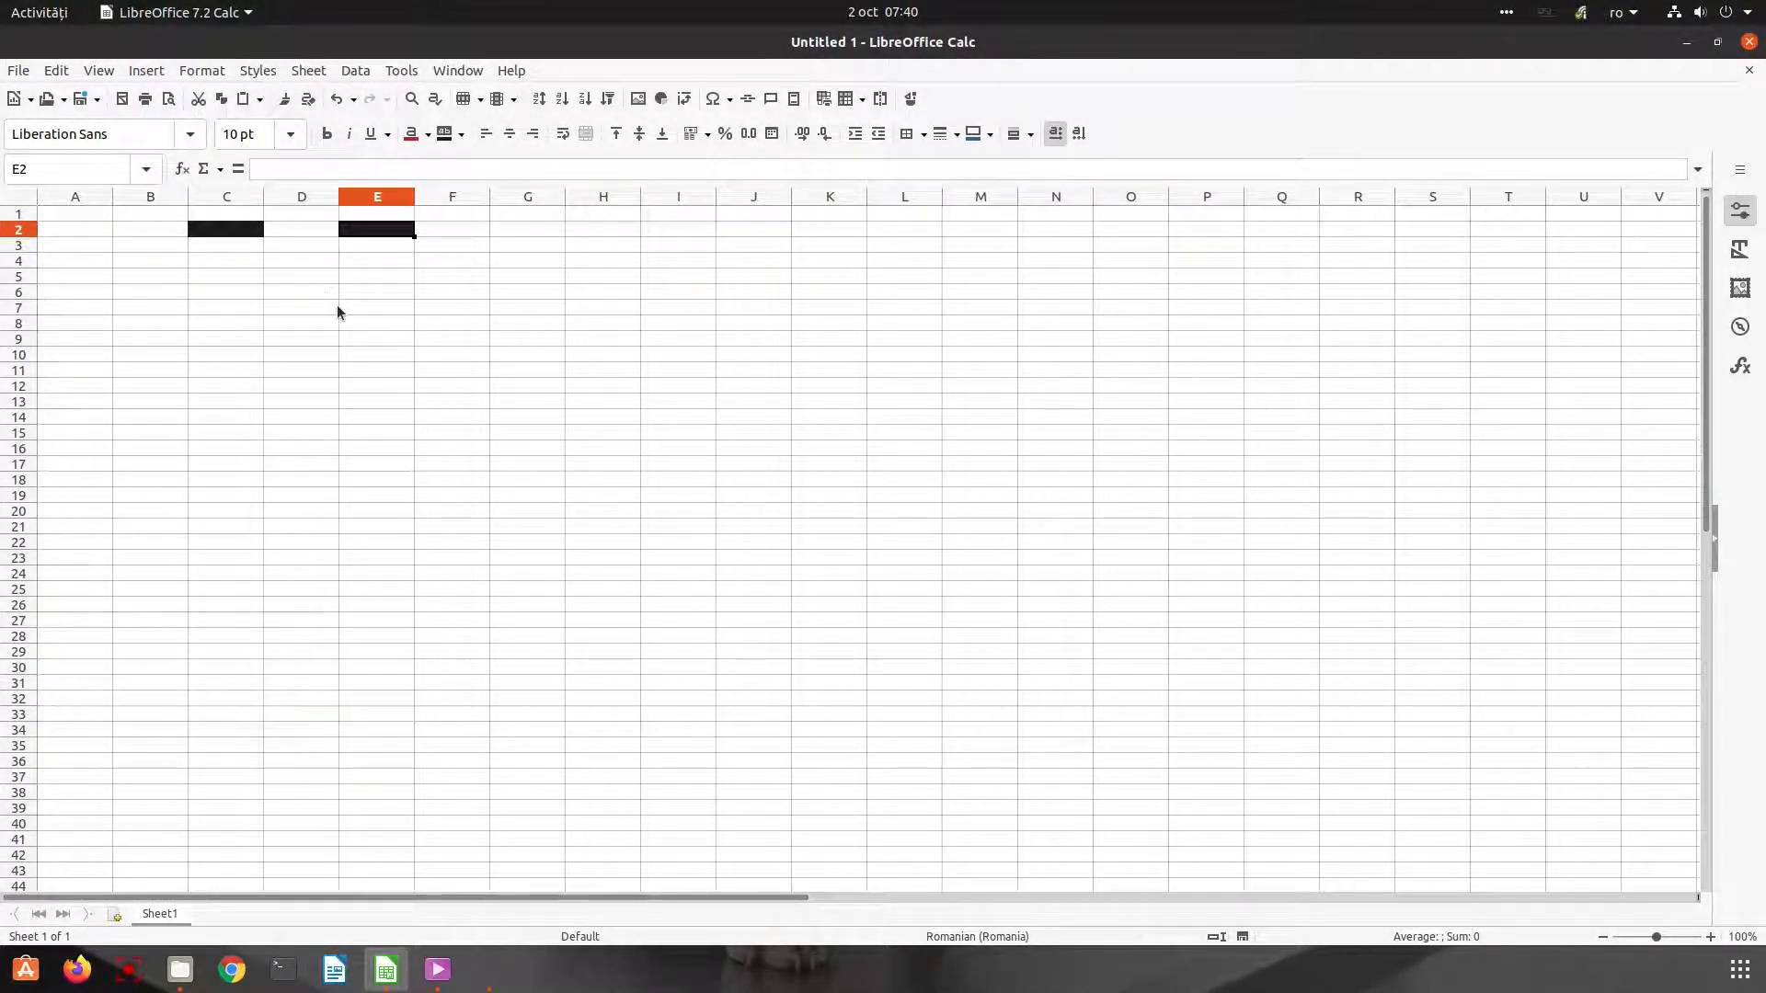
# Extend the dark-cell pattern across B2:I7 and enlarge the rows into squares
pyautogui.click(528, 230)
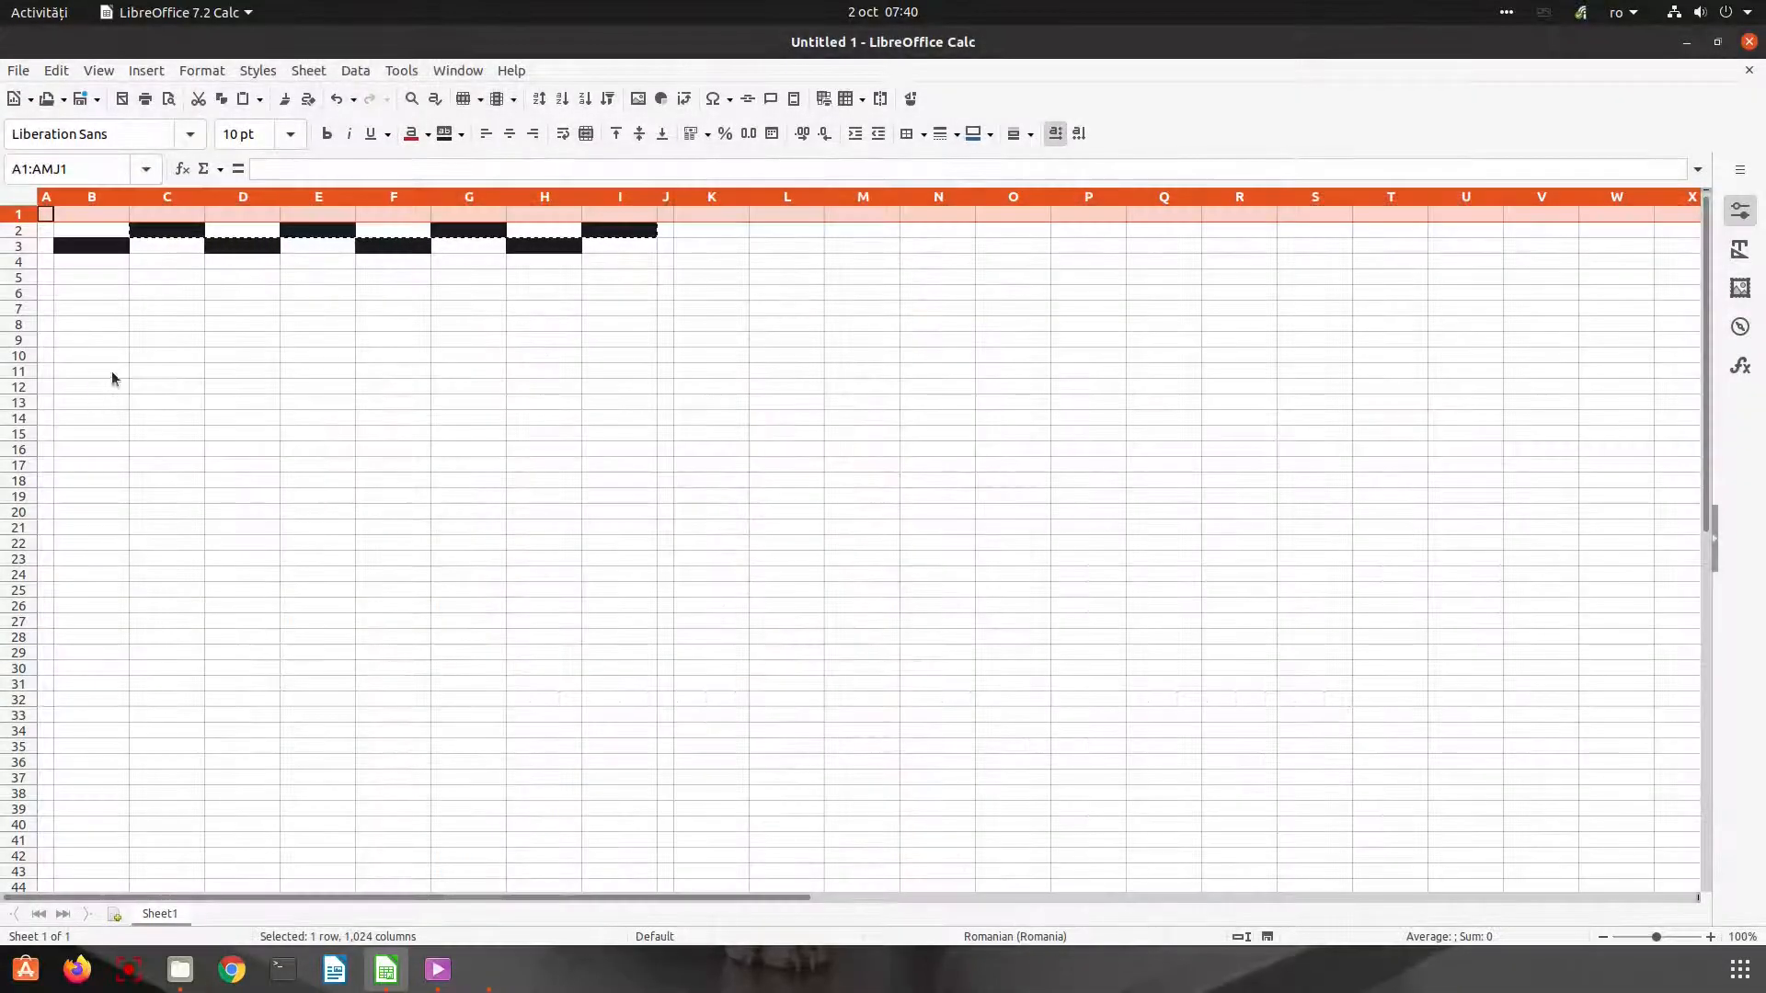
pyautogui.moveTo(19, 230); pyautogui.dragTo(19, 324)
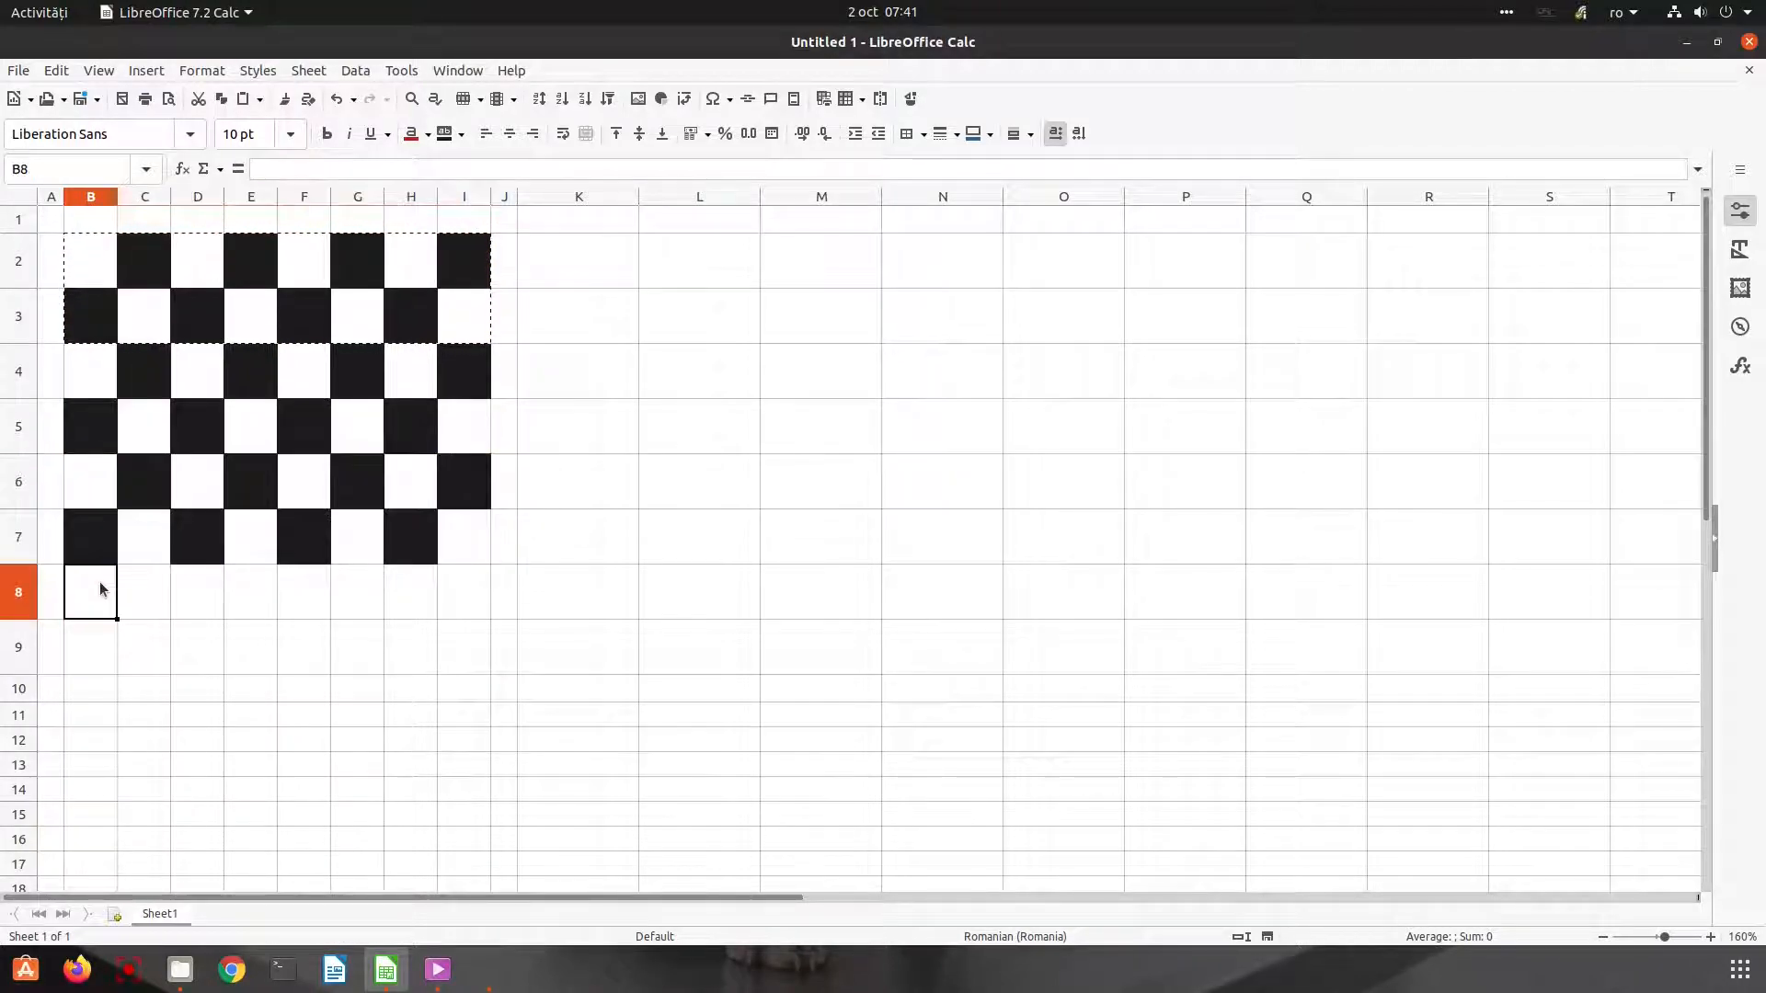
# Frame the 8×8 board in B2:I9 with dark brown filled border cells
pyautogui.click(460, 133)
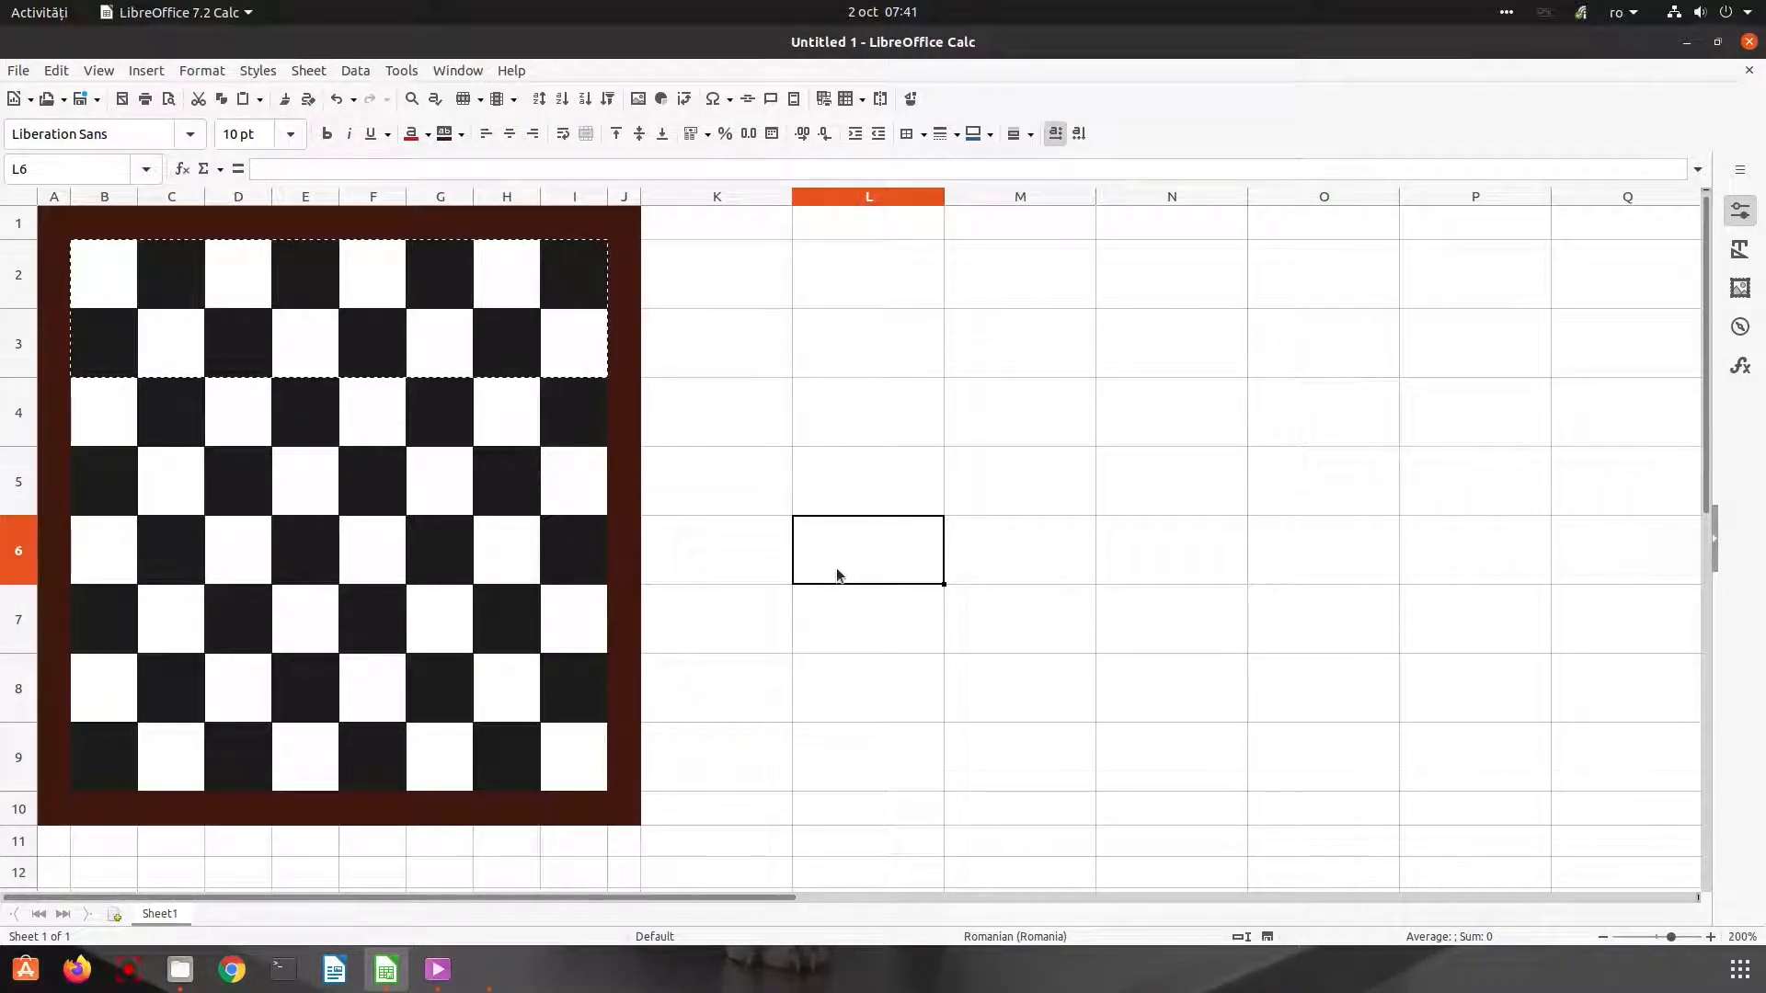
pyautogui.moveTo(631, 298)
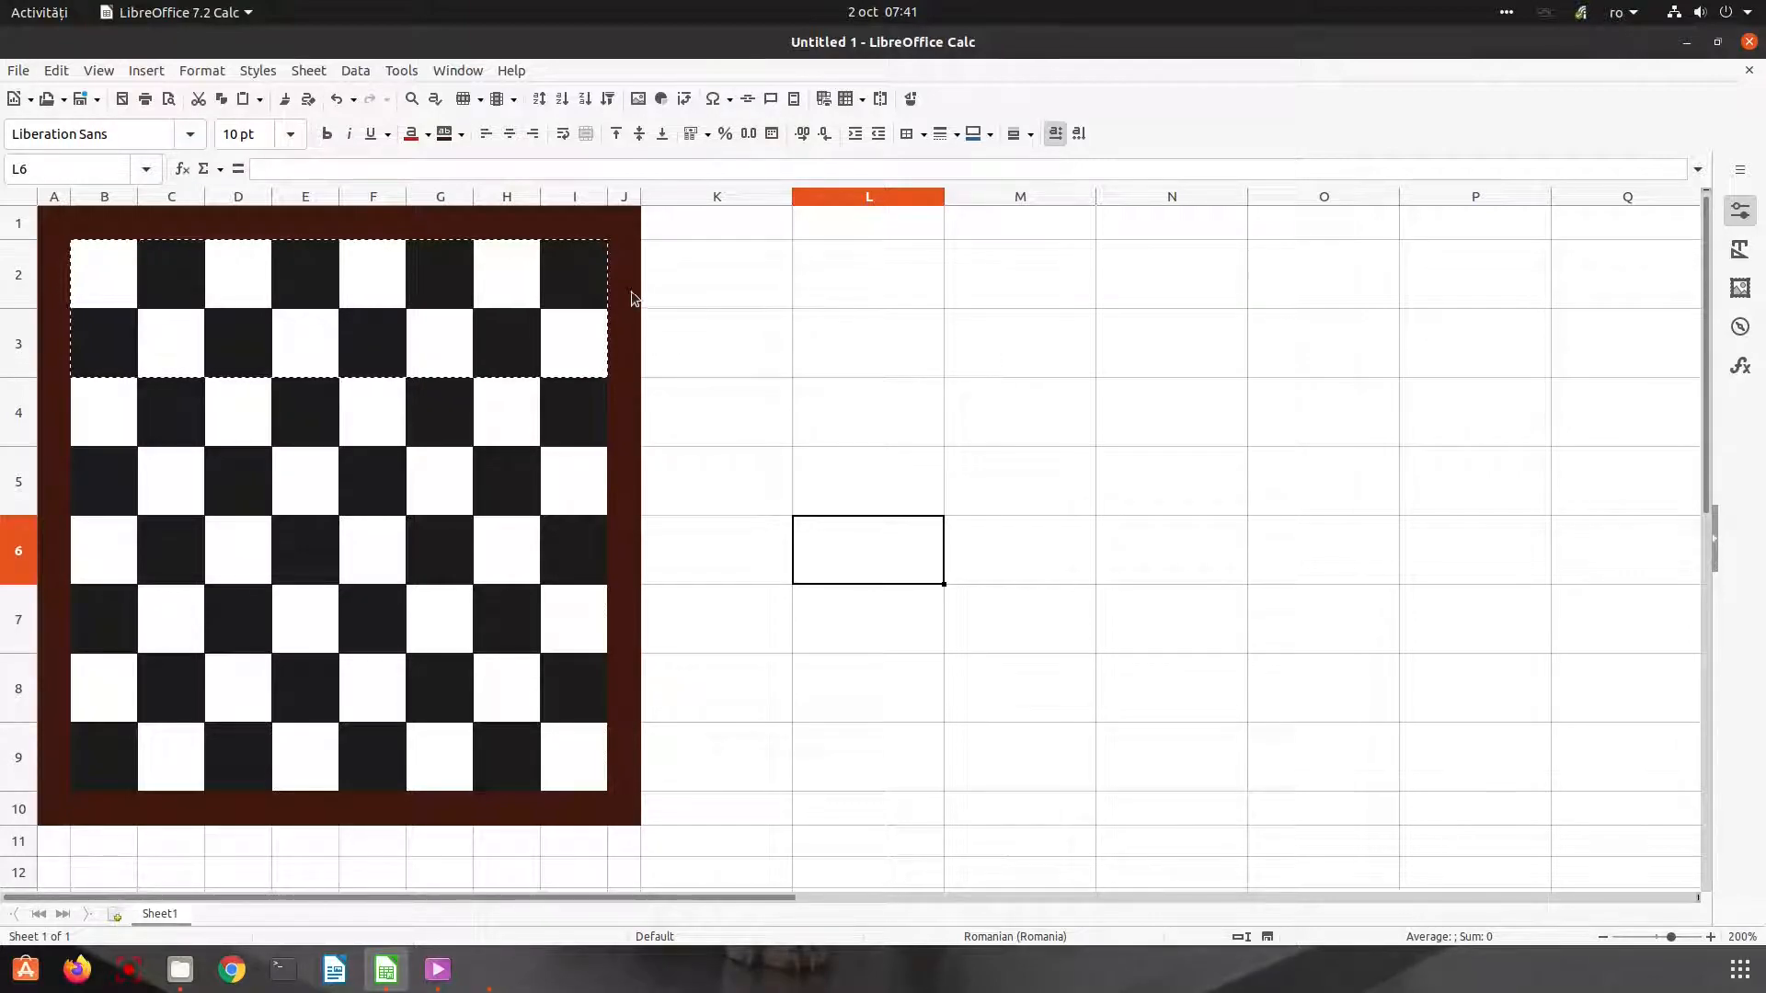
pyautogui.click(460, 133)
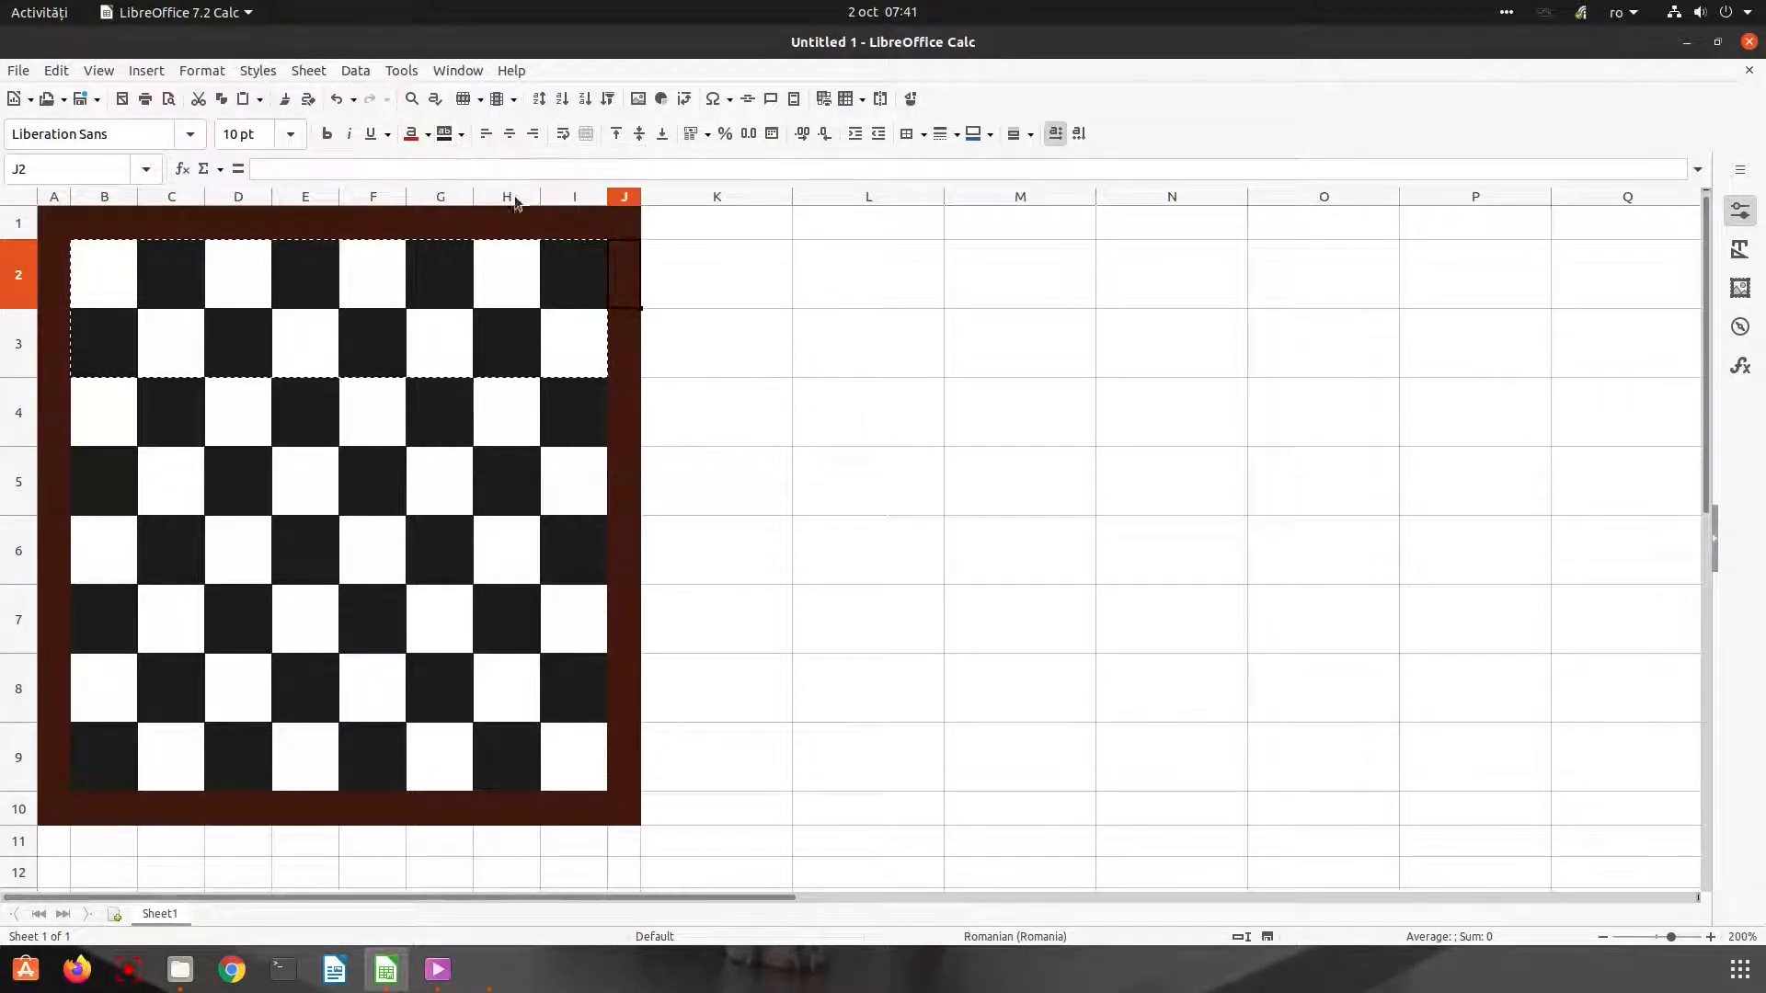
pyautogui.click(460, 132)
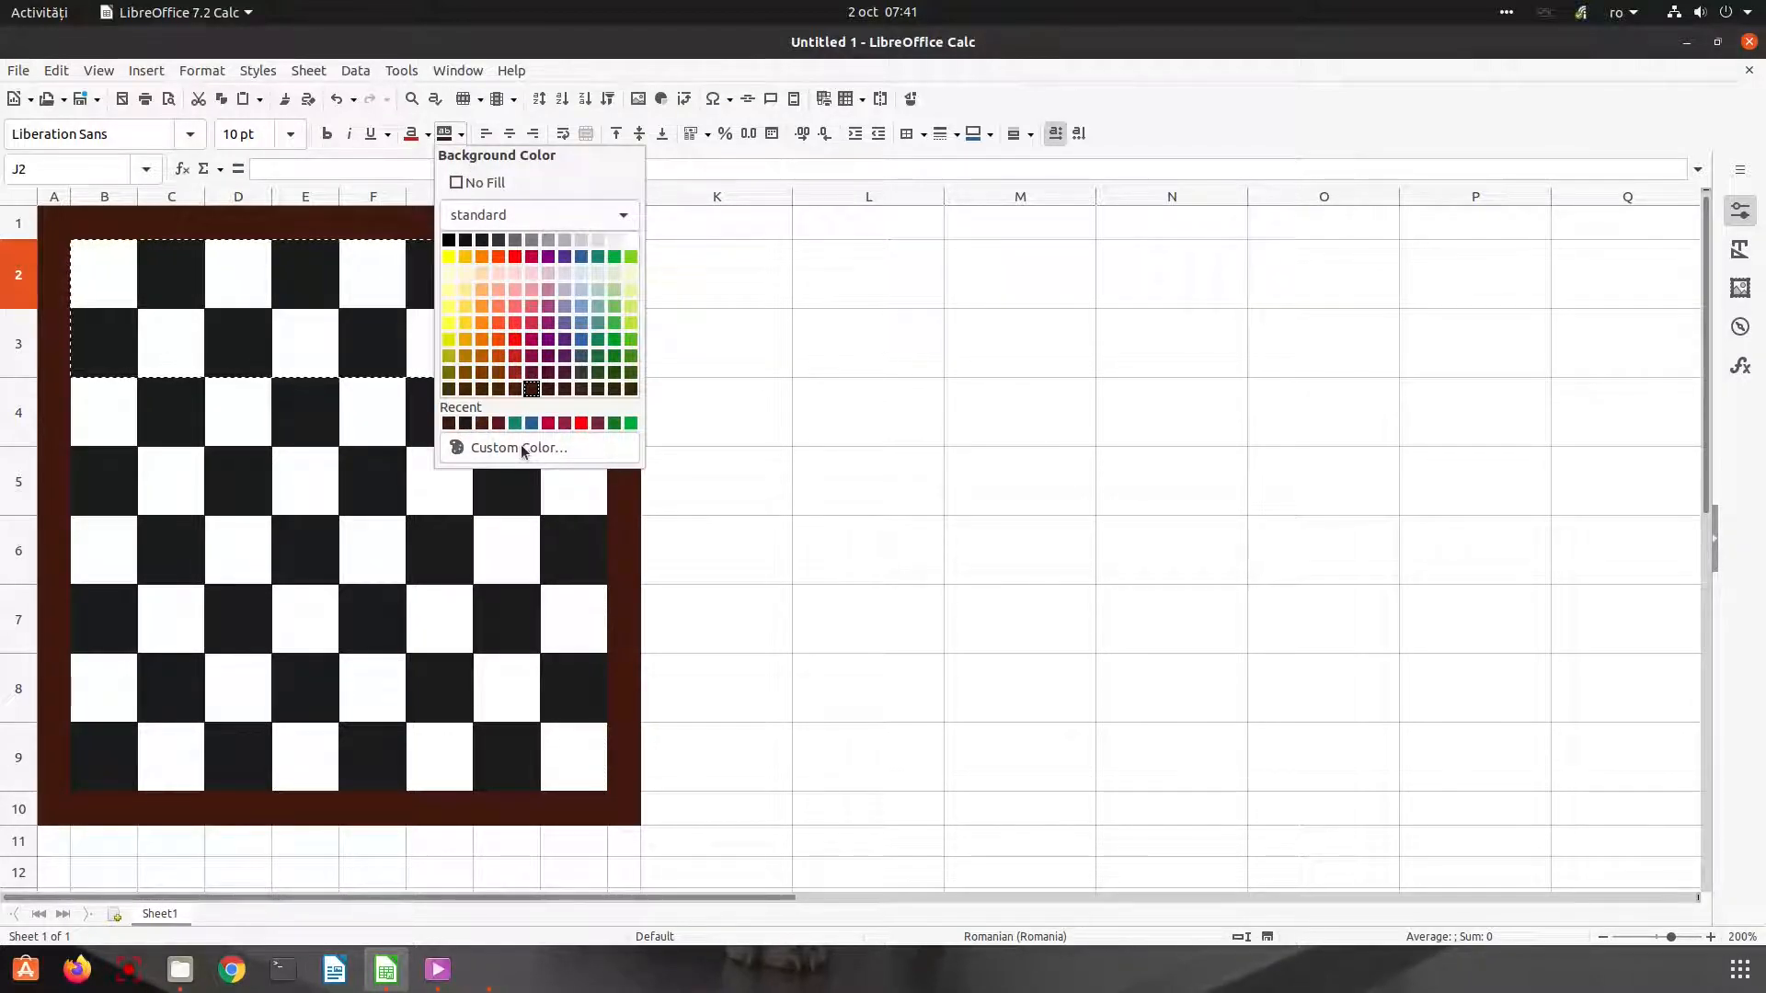
pyautogui.click(517, 447)
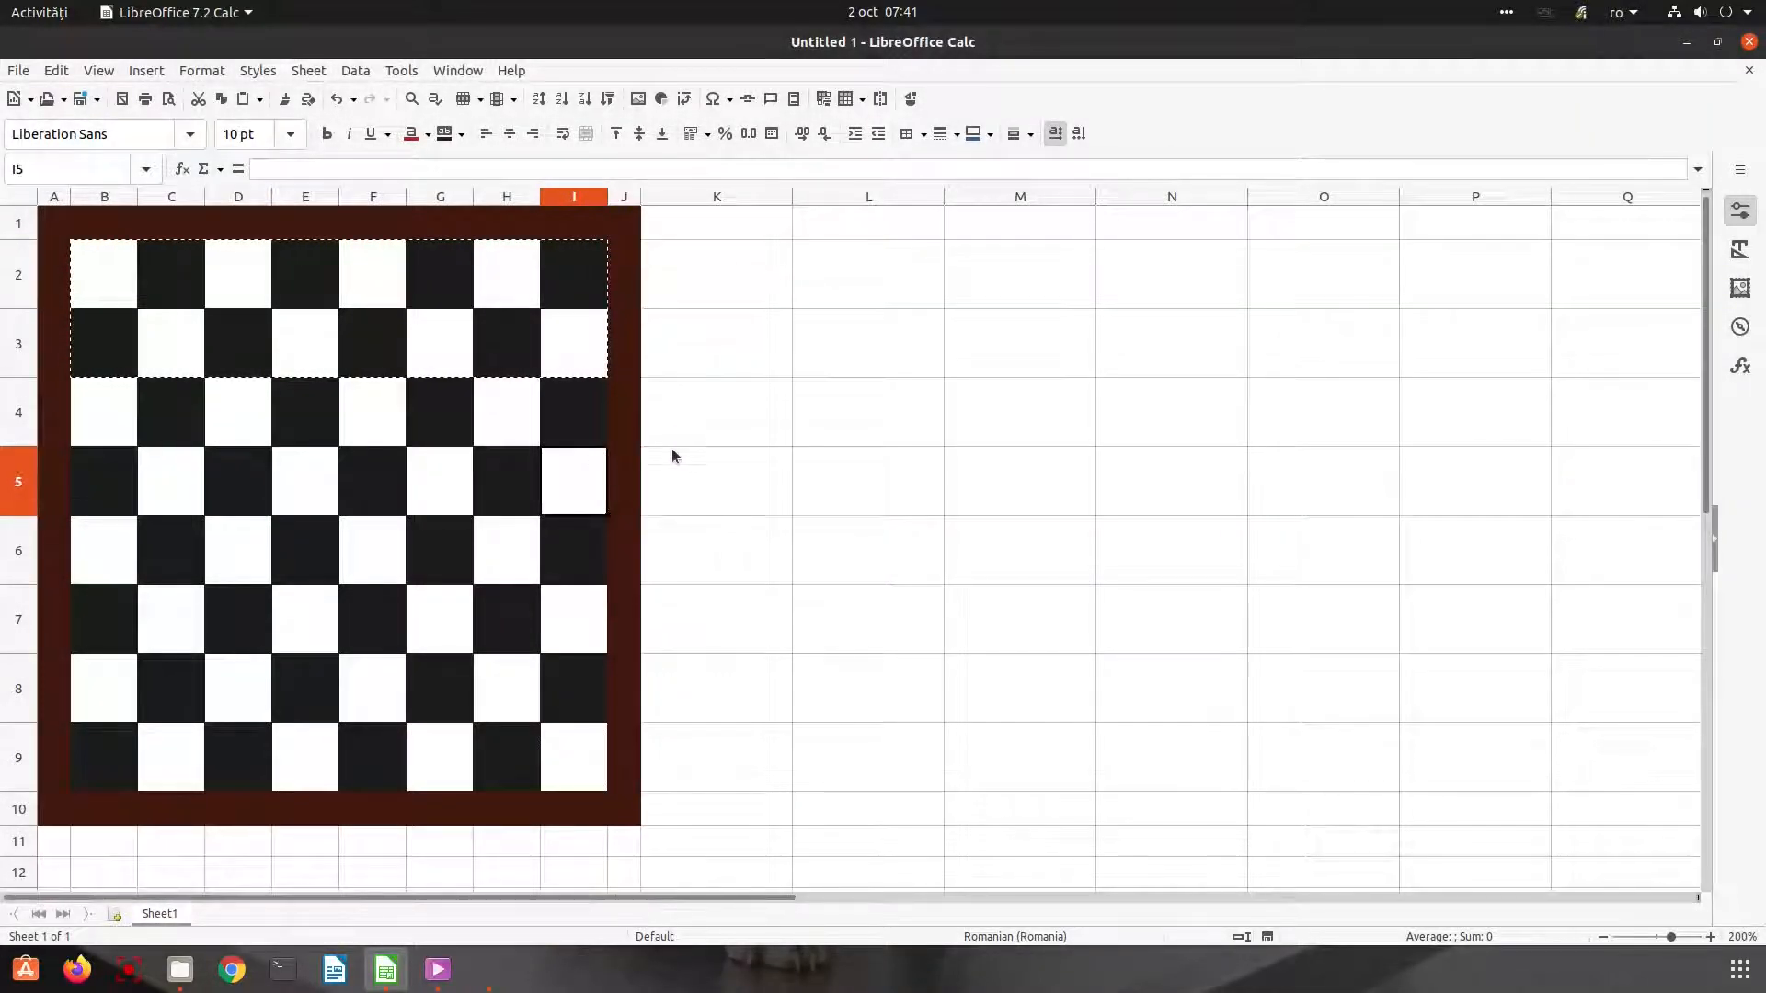
pyautogui.click(509, 70)
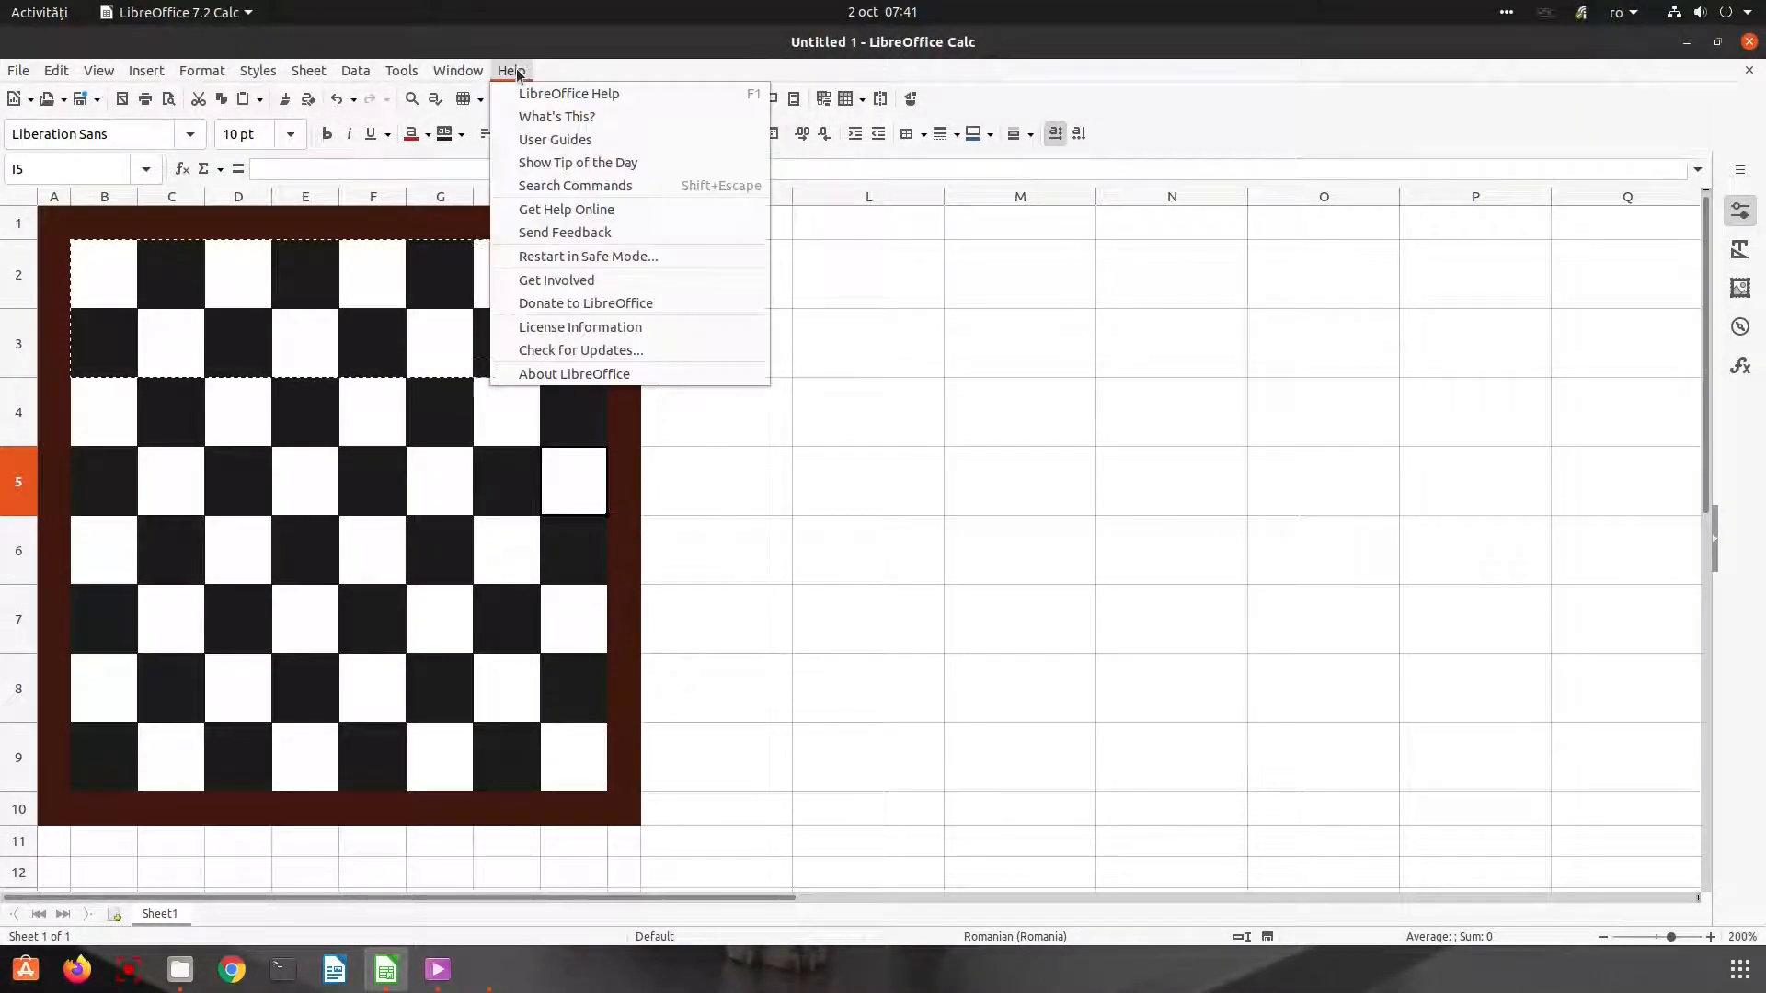